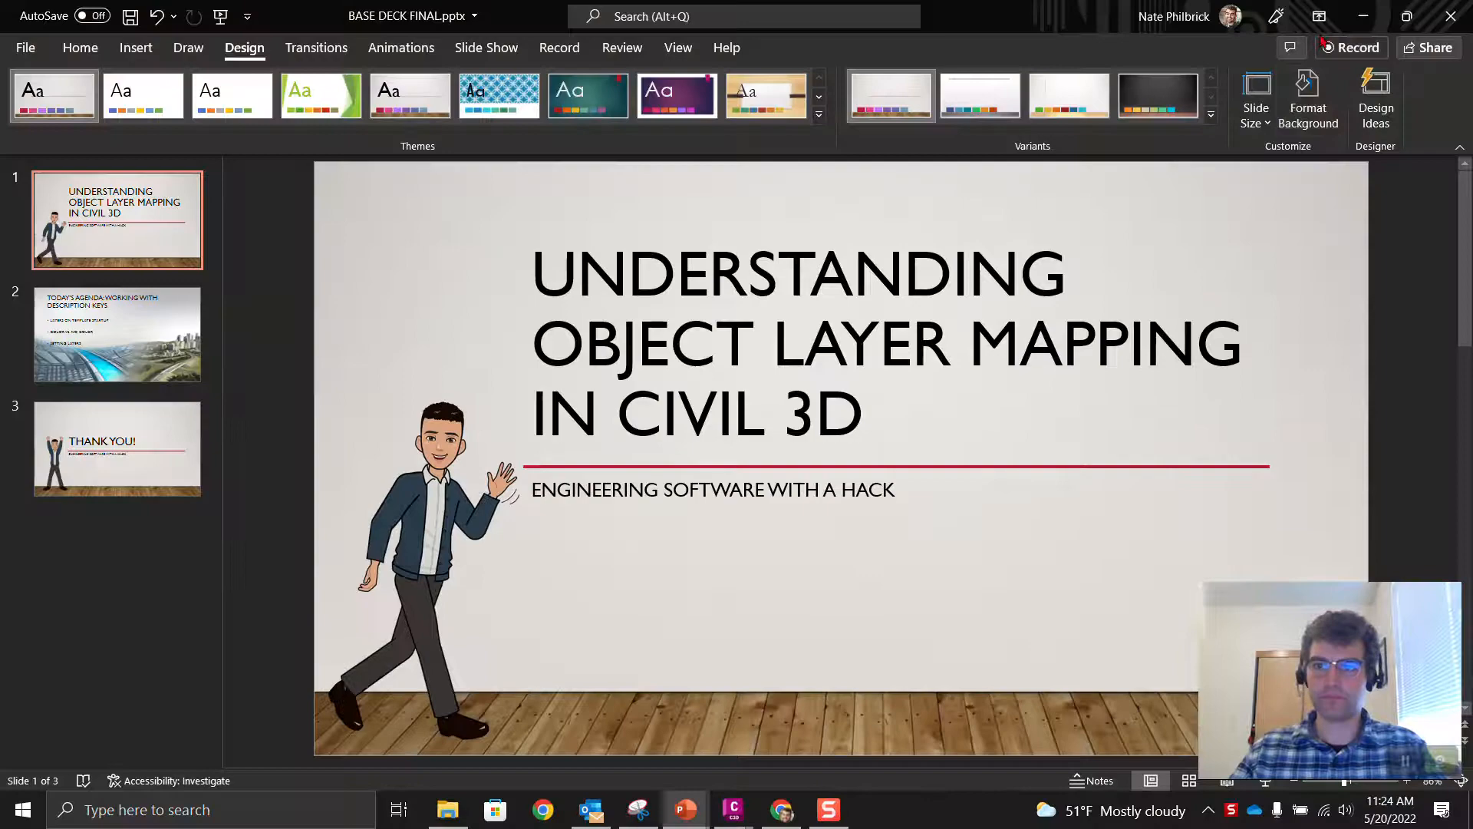
- Leave the PowerPoint title slide for Civil 3D and bring up Drawing3's context menu in Toolspace Settings
left_click(732, 808)
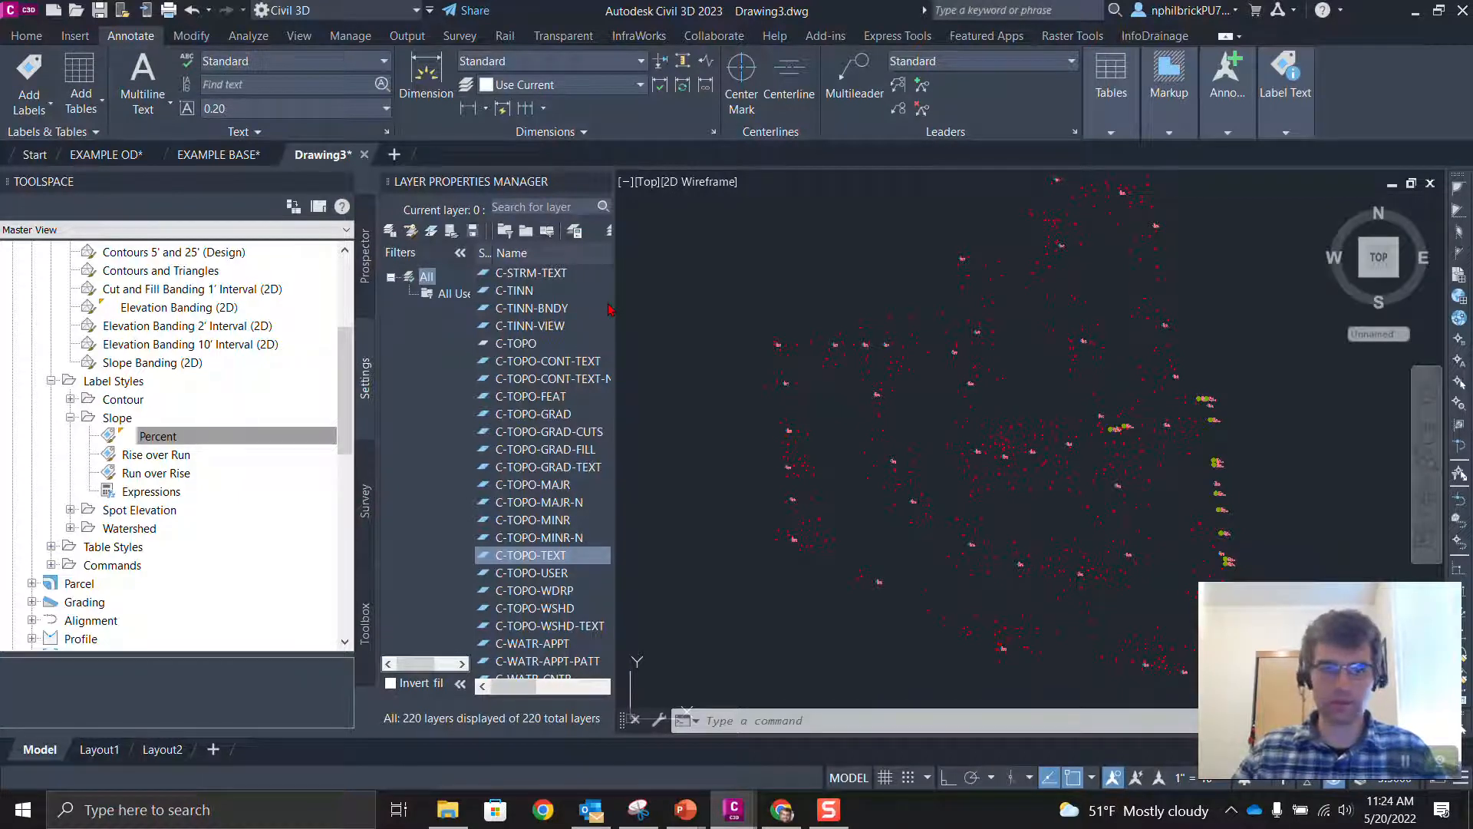
mouse_move(691, 204)
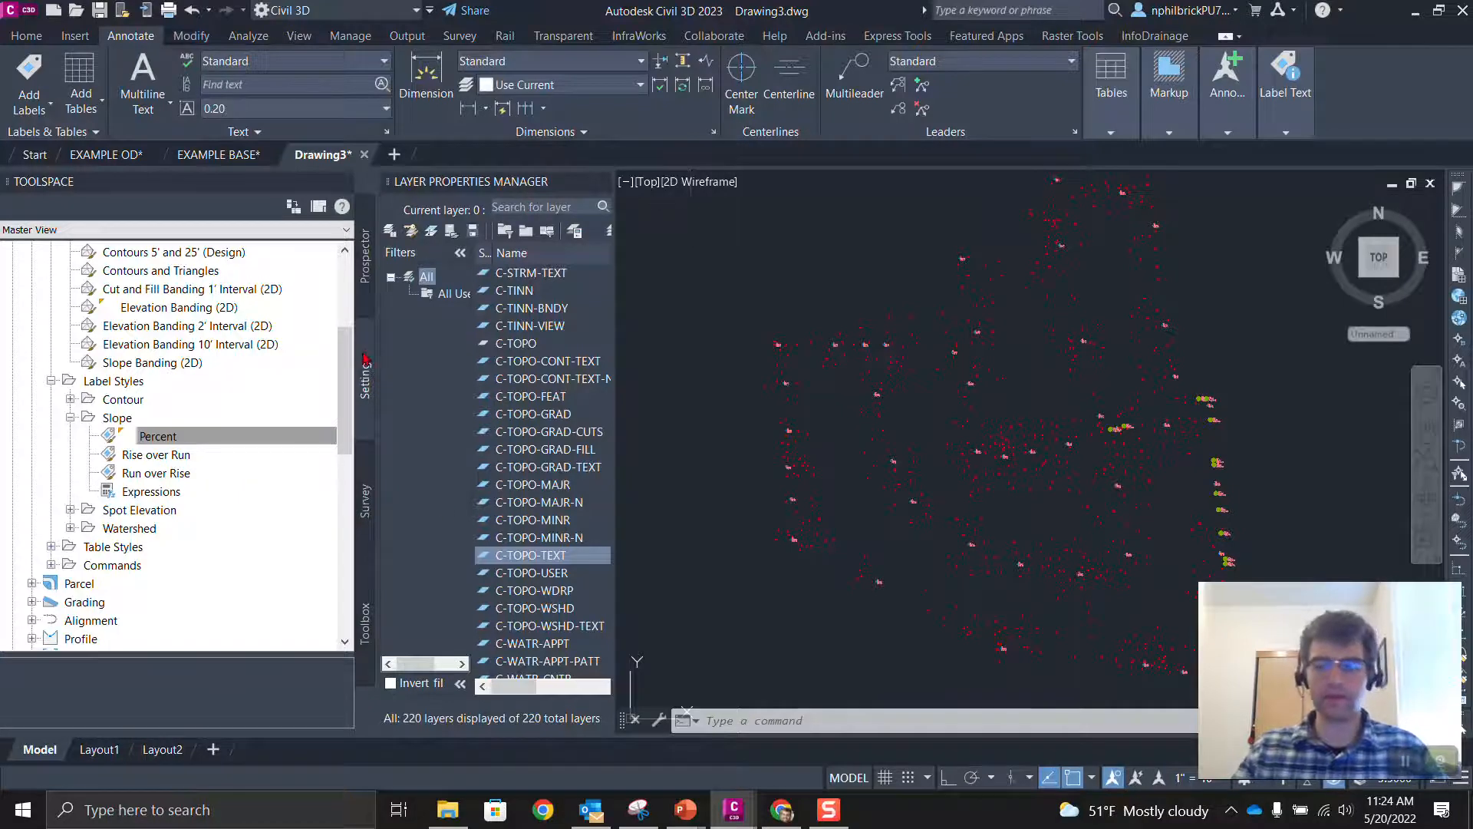
right_click(66, 252)
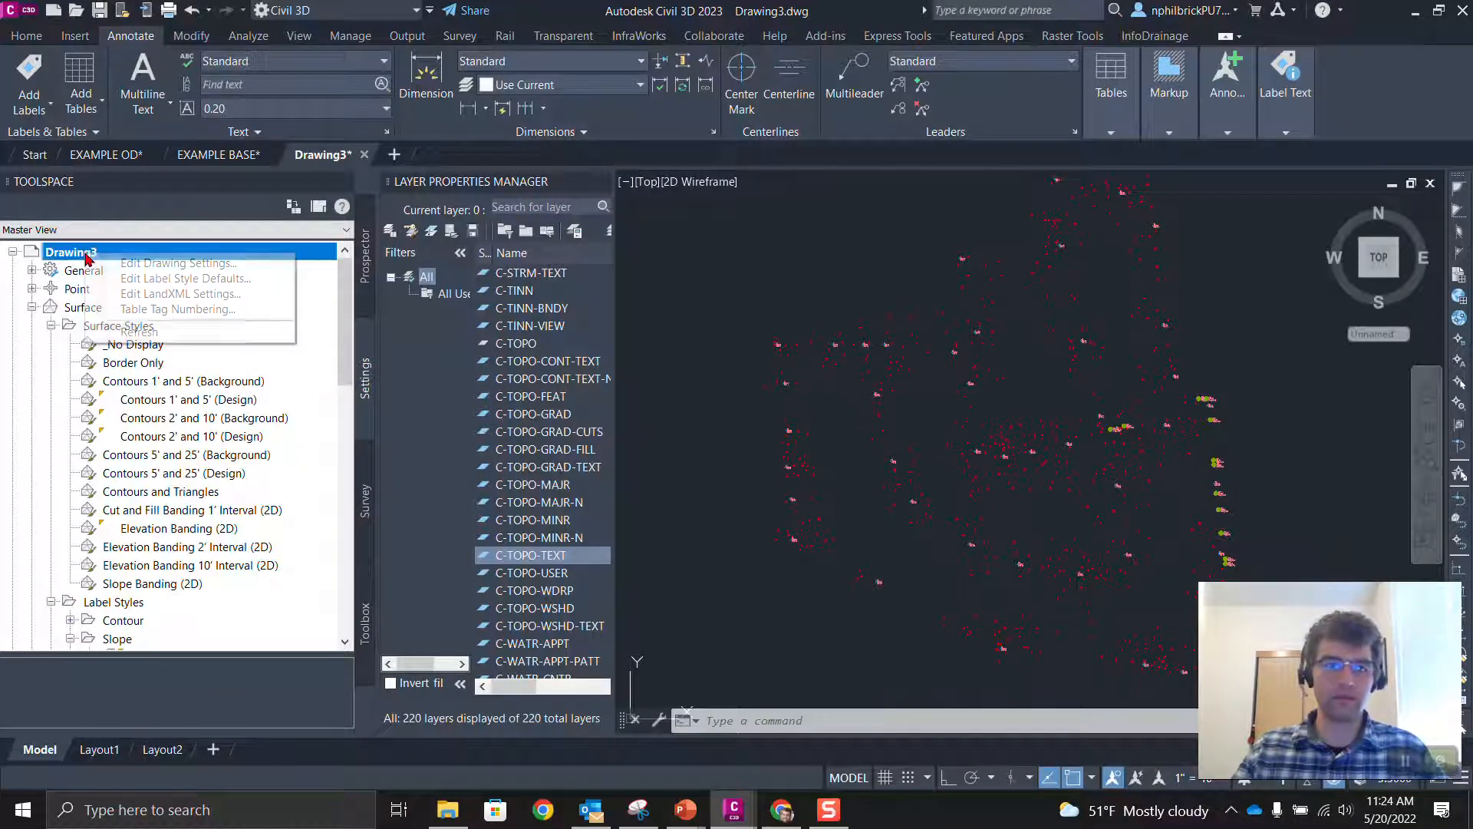
- Open Drawing3's Edit Drawing Settings at the Object Layers list, where every modifier is None
left_click(178, 263)
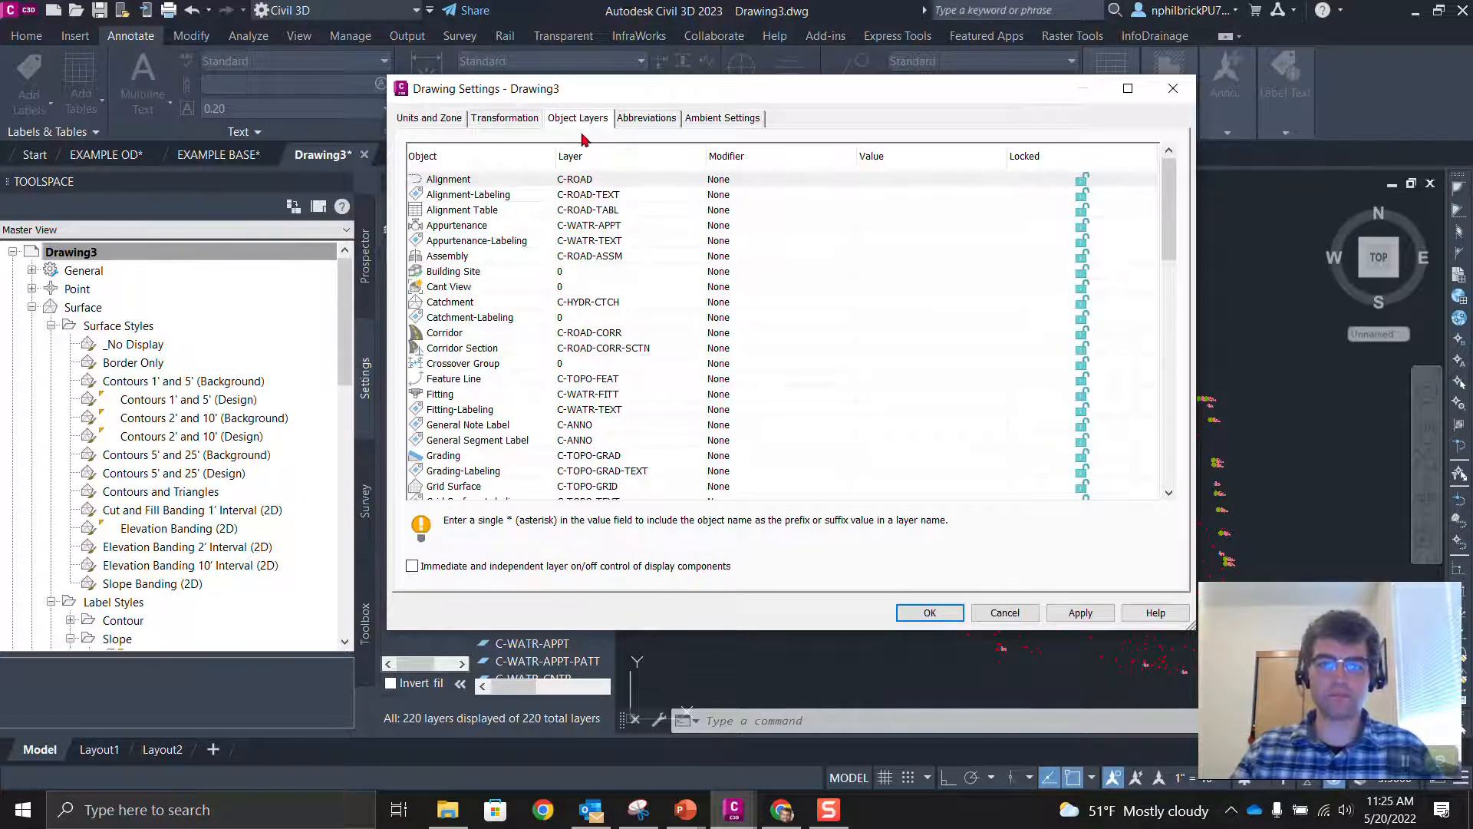
mouse_move(639, 193)
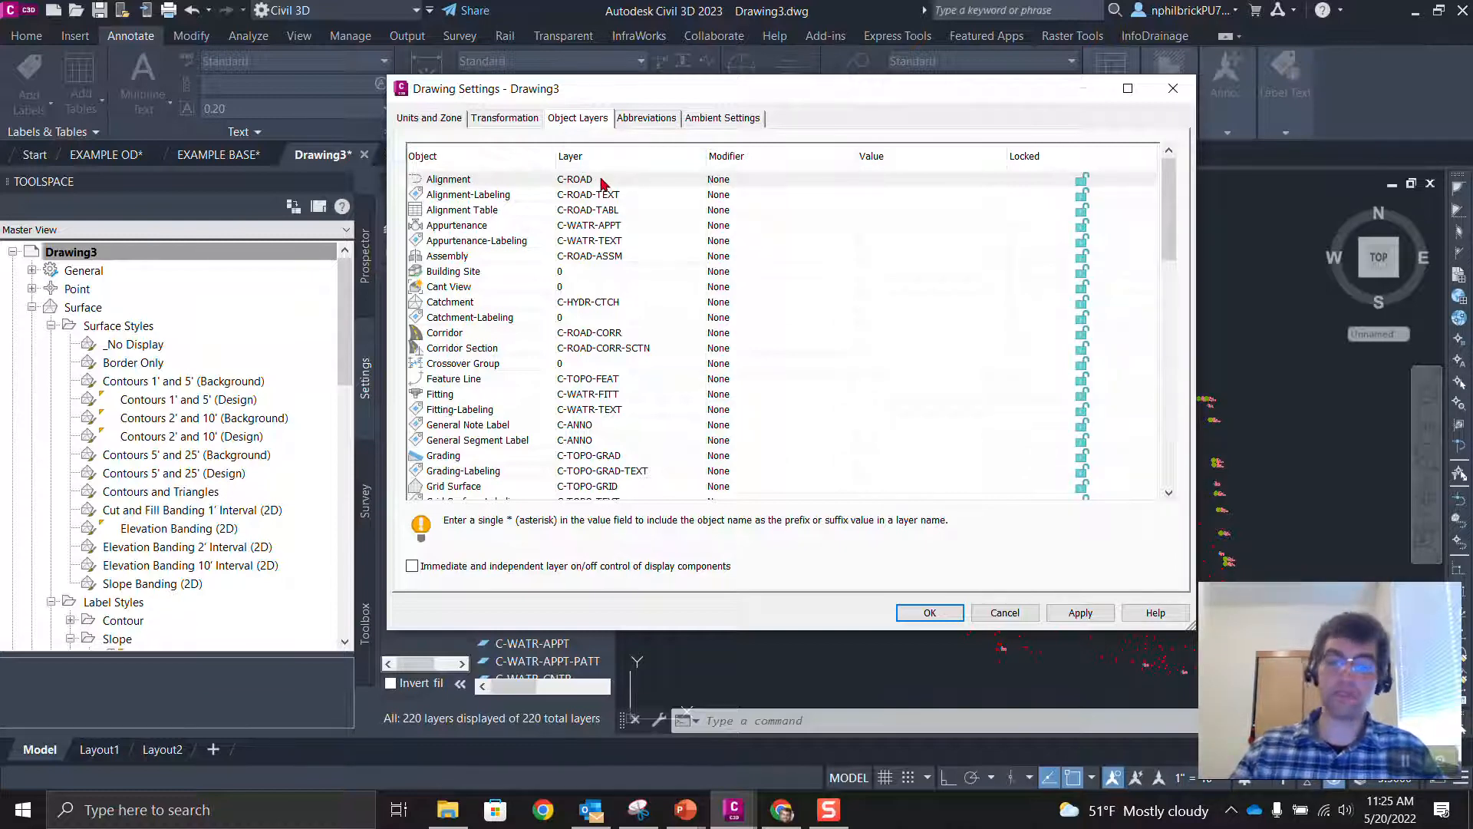
mouse_move(599, 221)
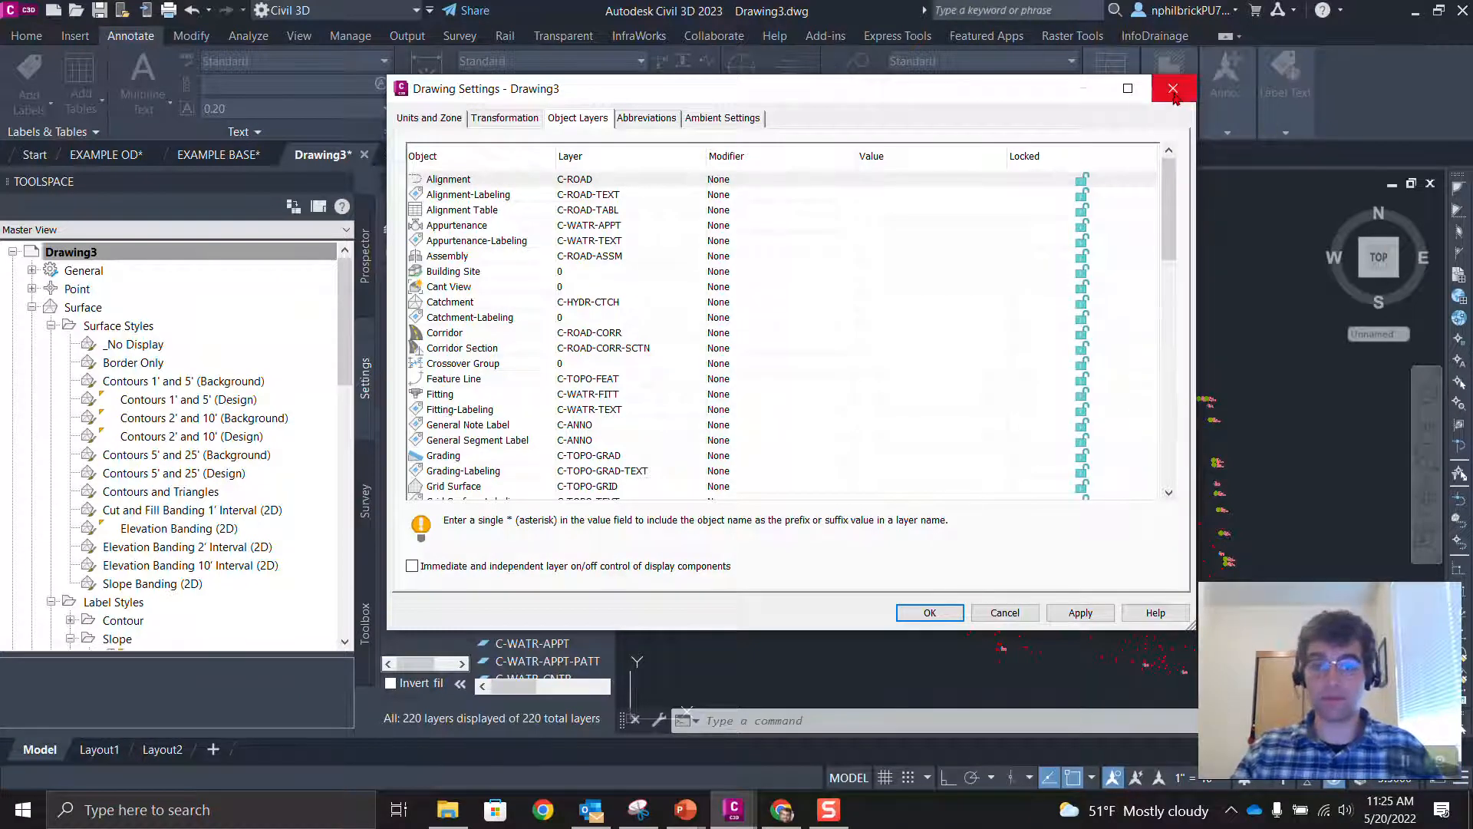
mouse_move(1173, 89)
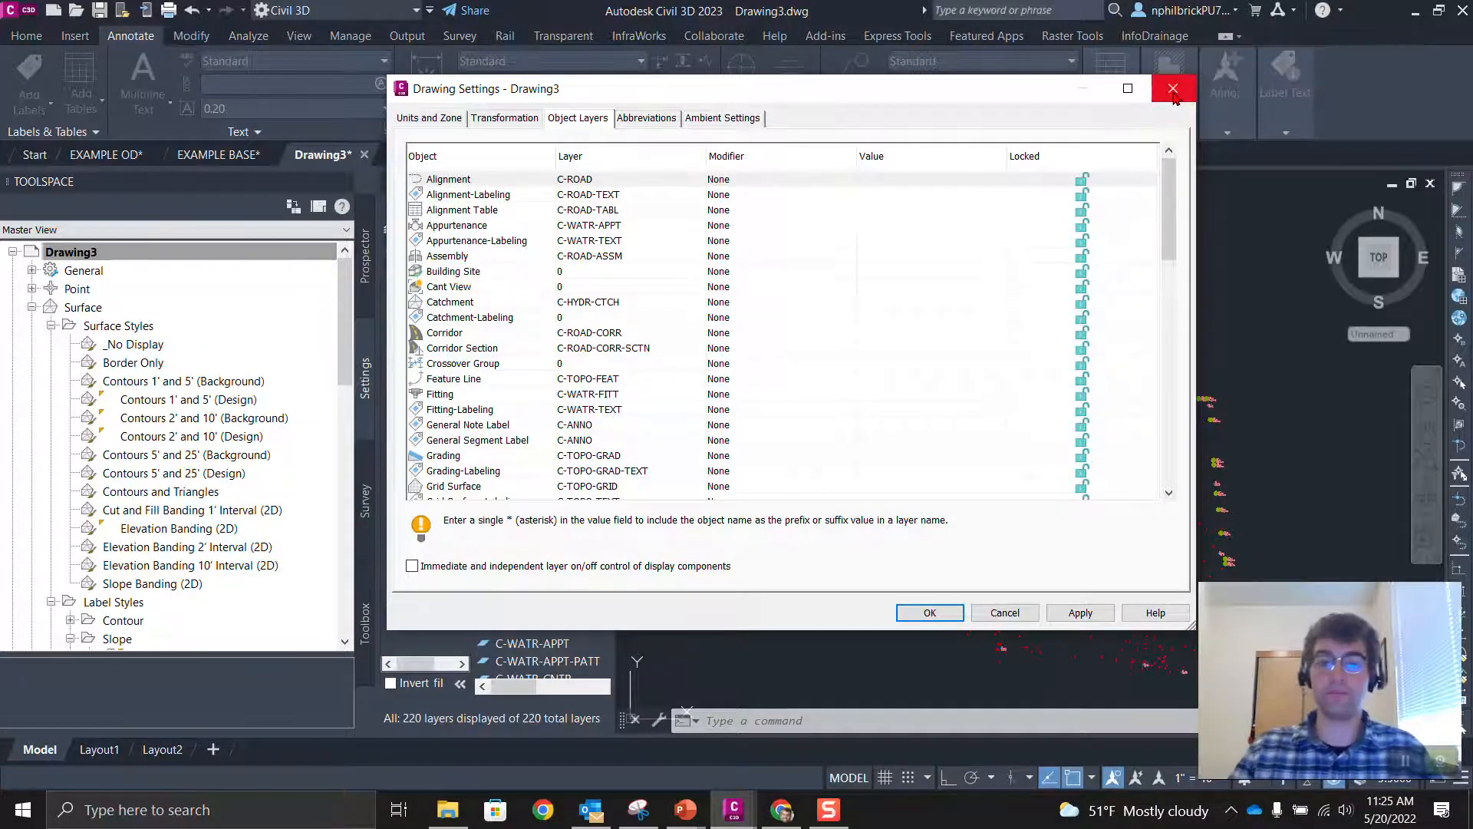
- Close Drawing3's settings and switch to the EXAMPLE BASE drawing to review its suffix-based object layers
left_click(1173, 89)
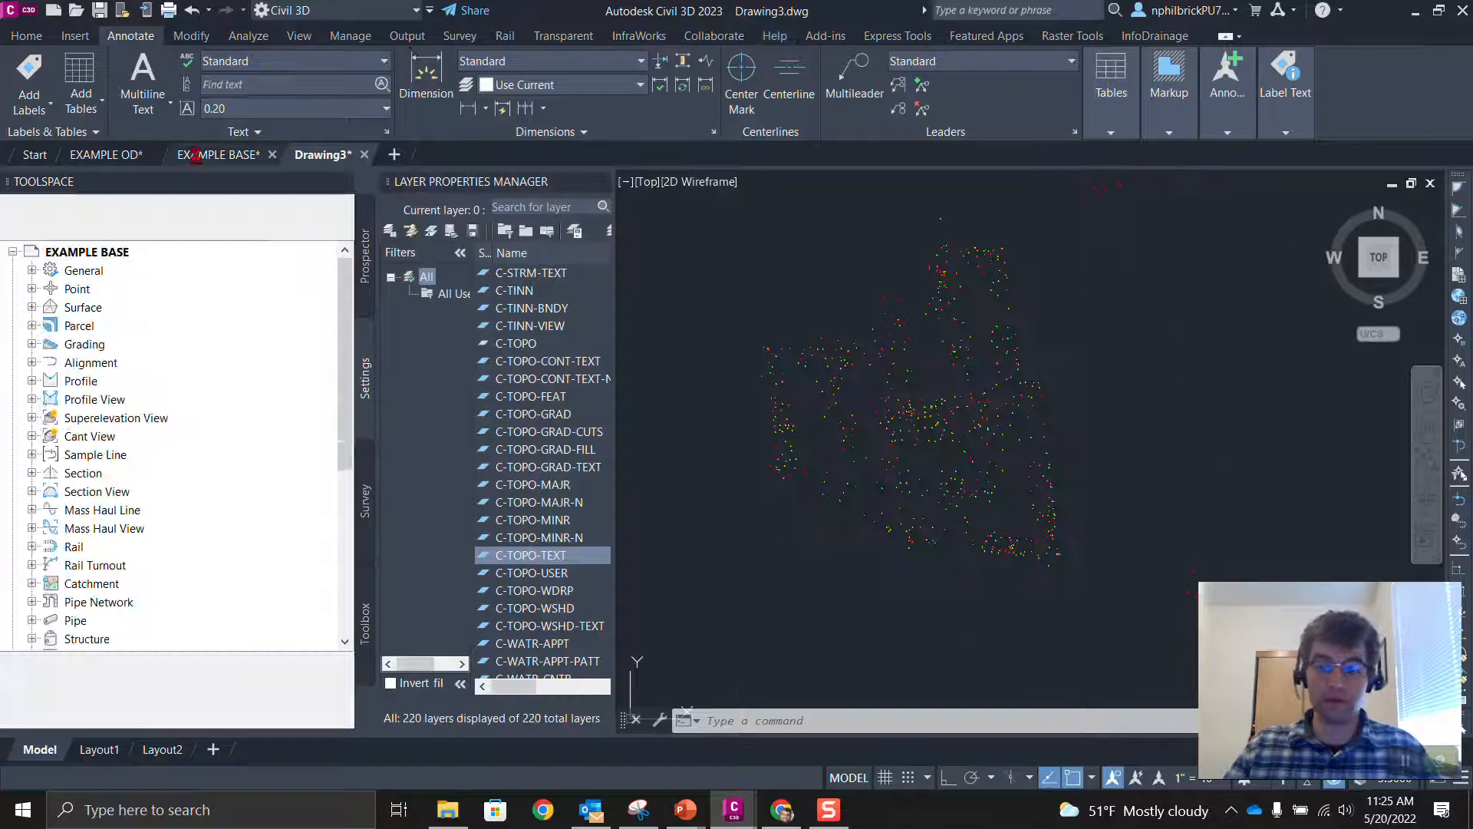
left_click(221, 154)
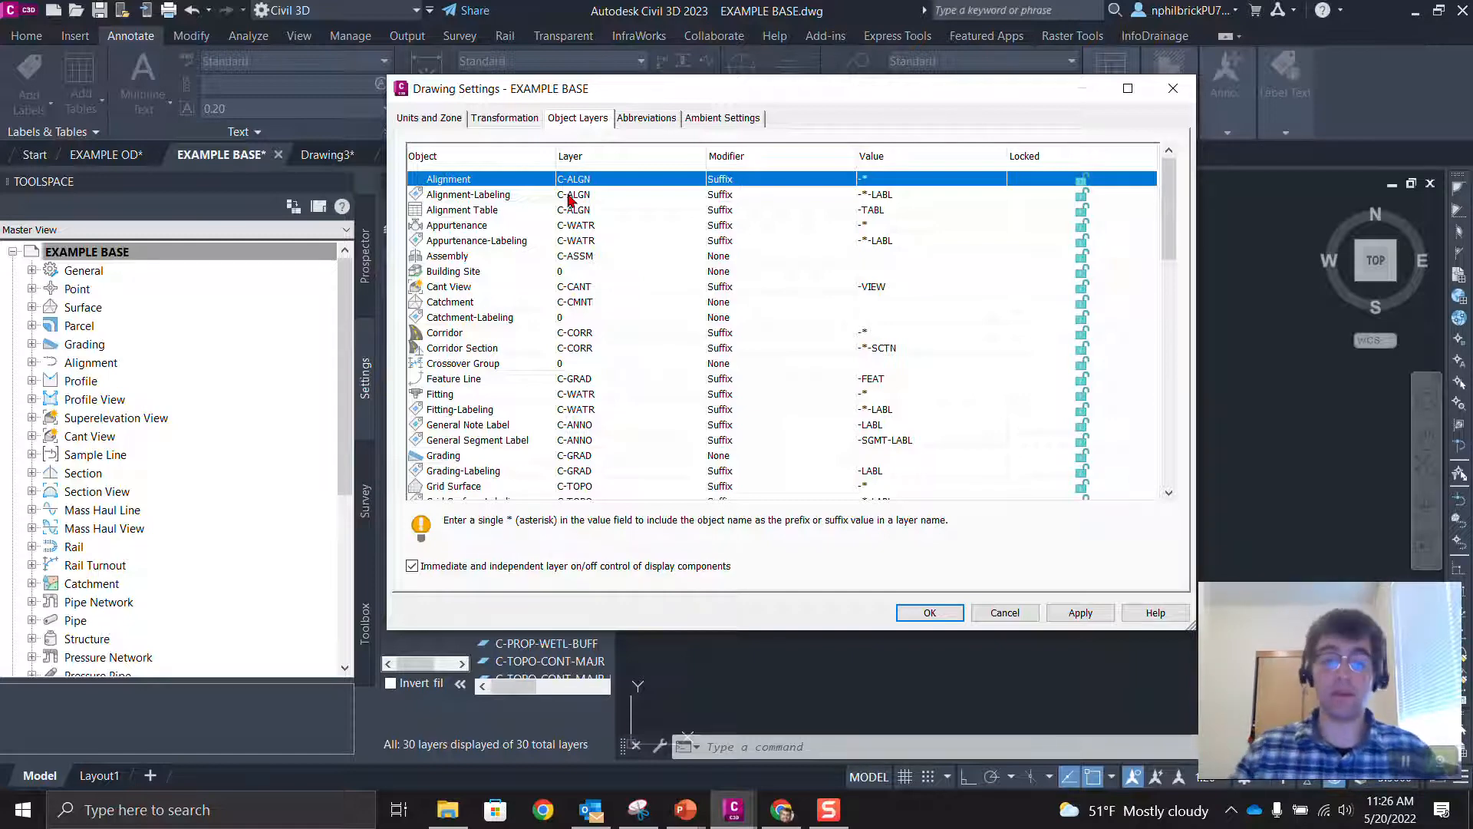
- Review the Tin Surface (C-TOPO, -*) and Tin Surface-Labeling (-*-LABL) mappings at the end of the list
scroll("down", 3)
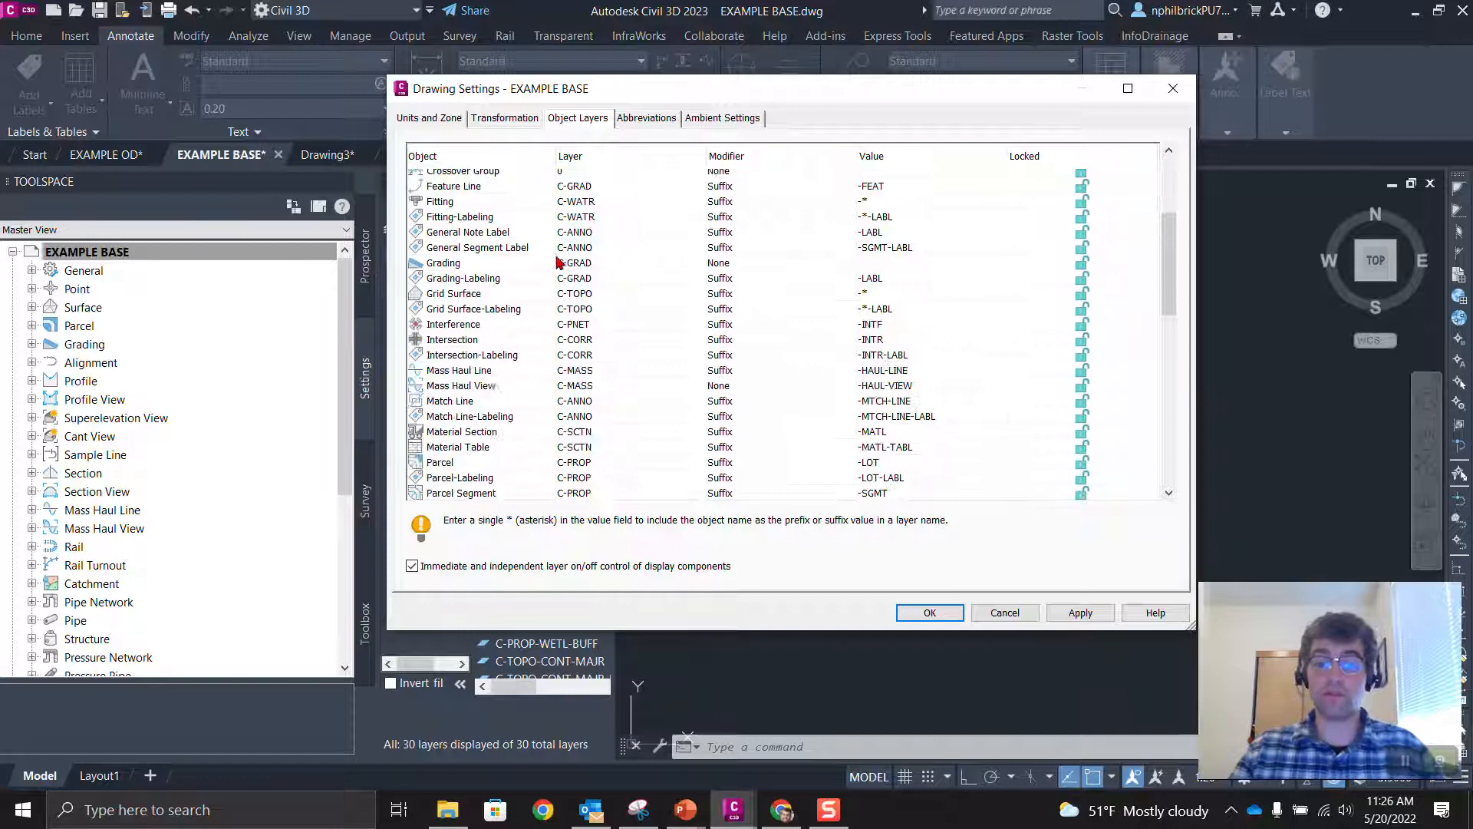
scroll("down", 3)
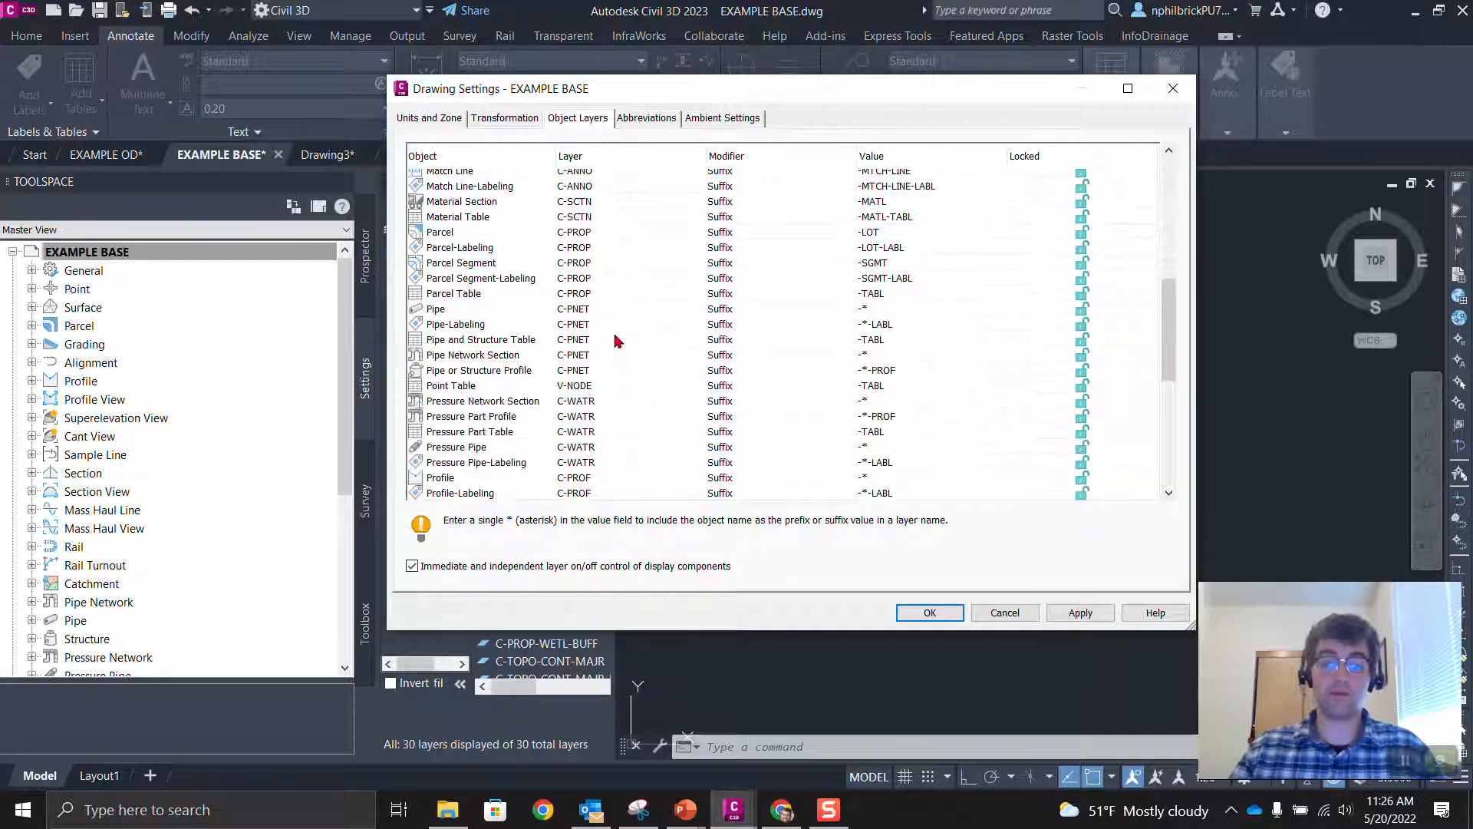
scroll("down", 3)
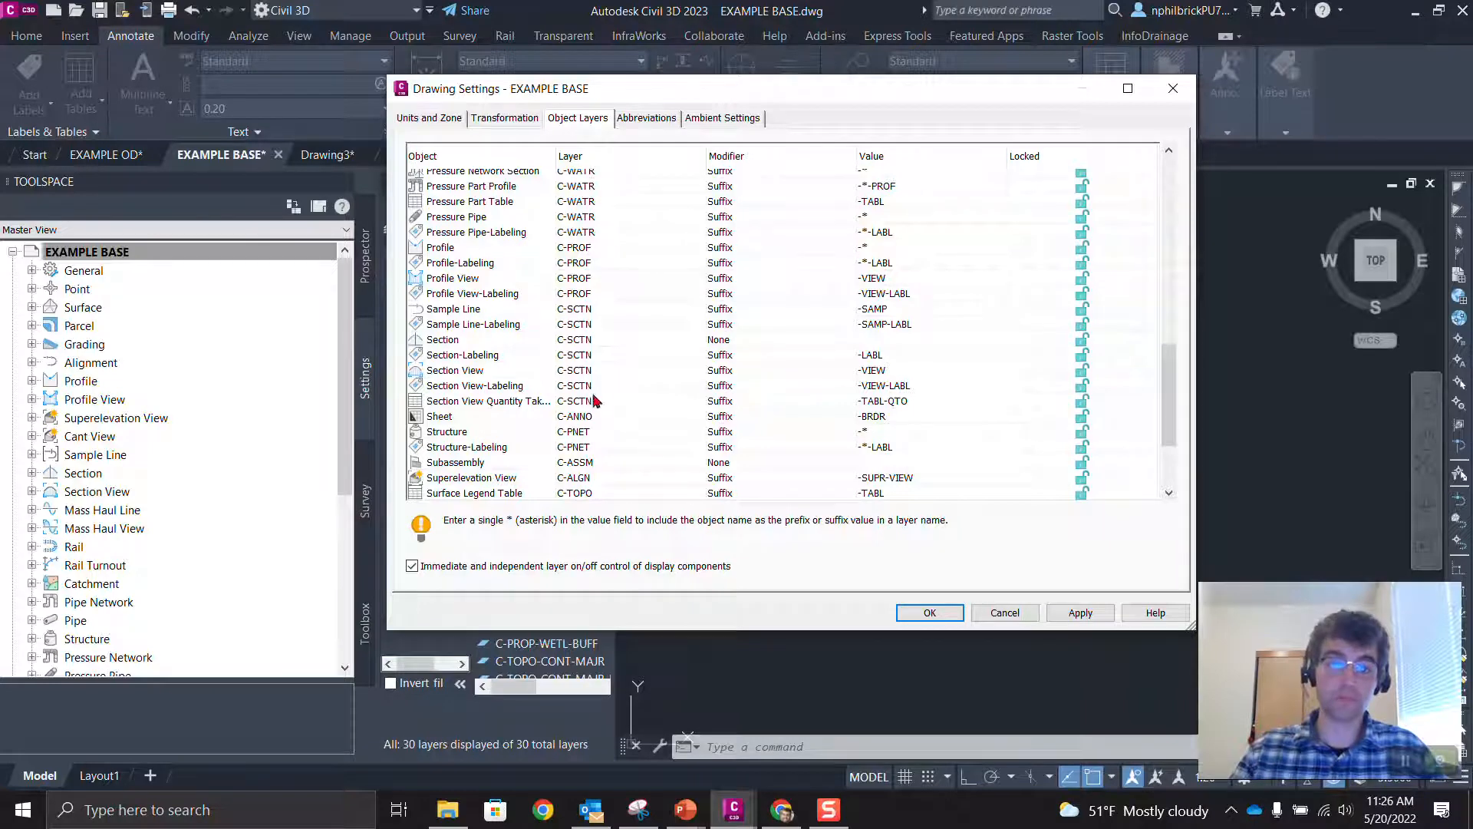
scroll("down", 3)
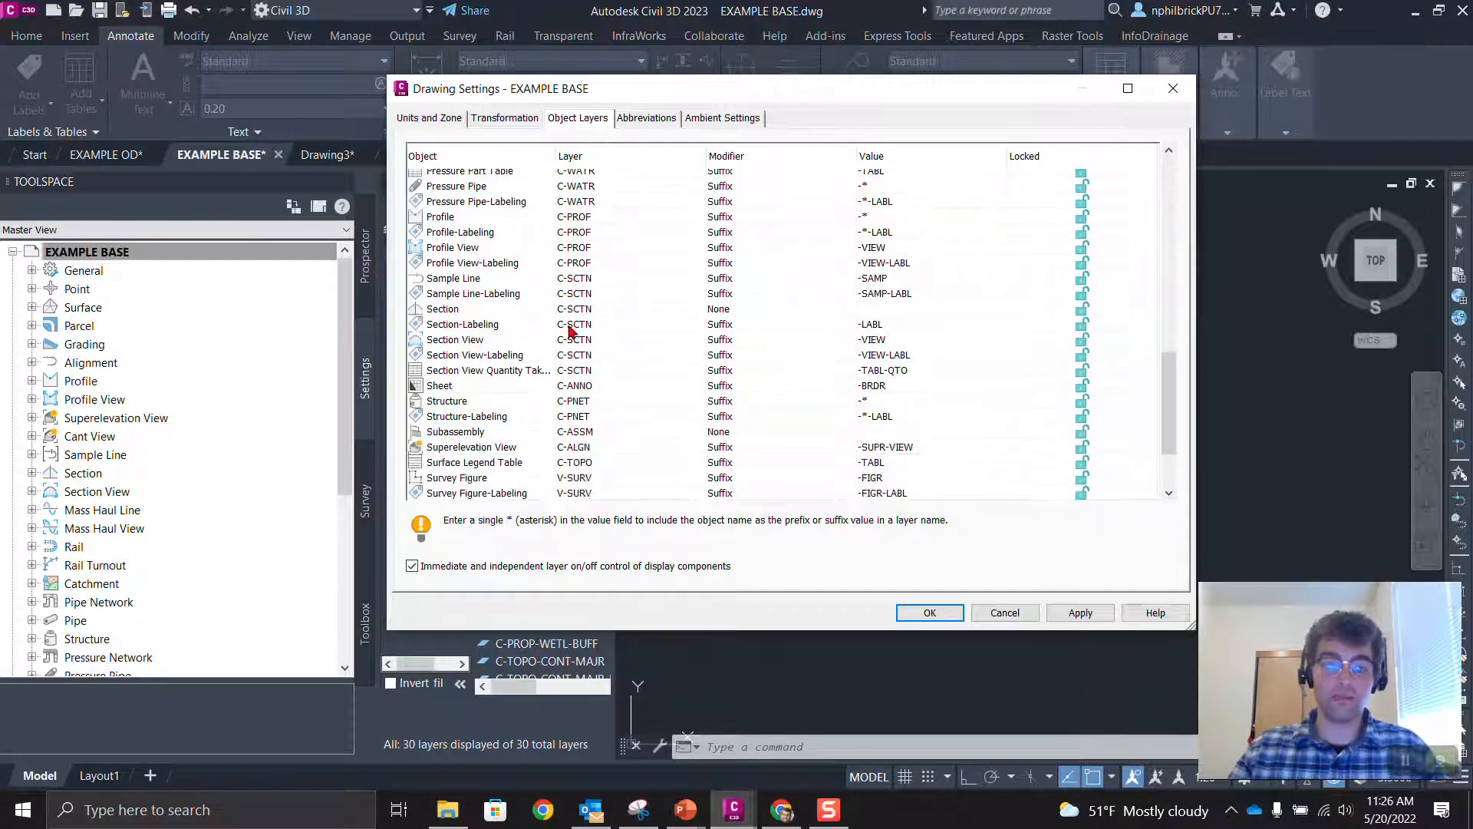
scroll("down", 3)
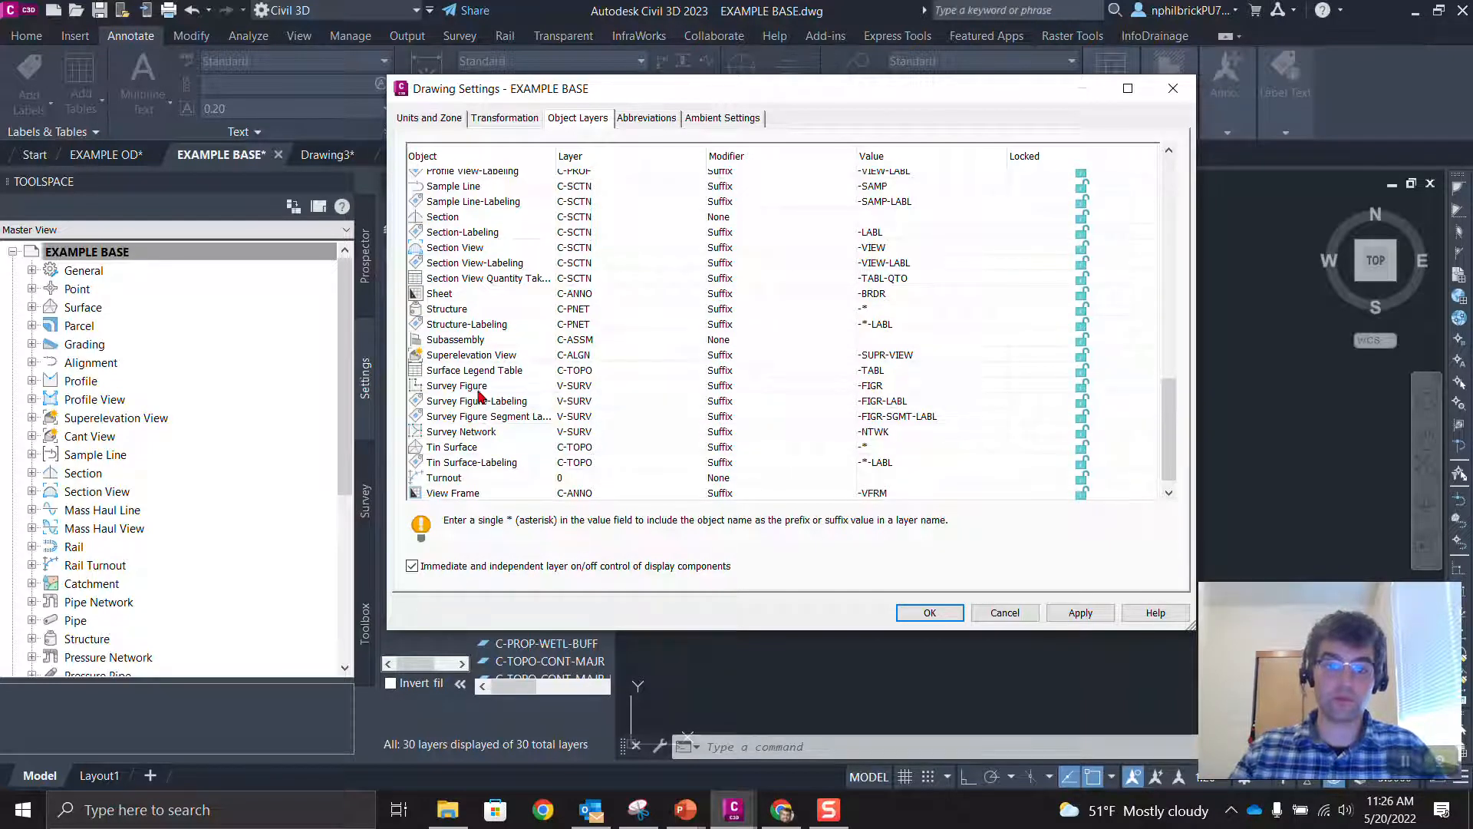
left_click(488, 400)
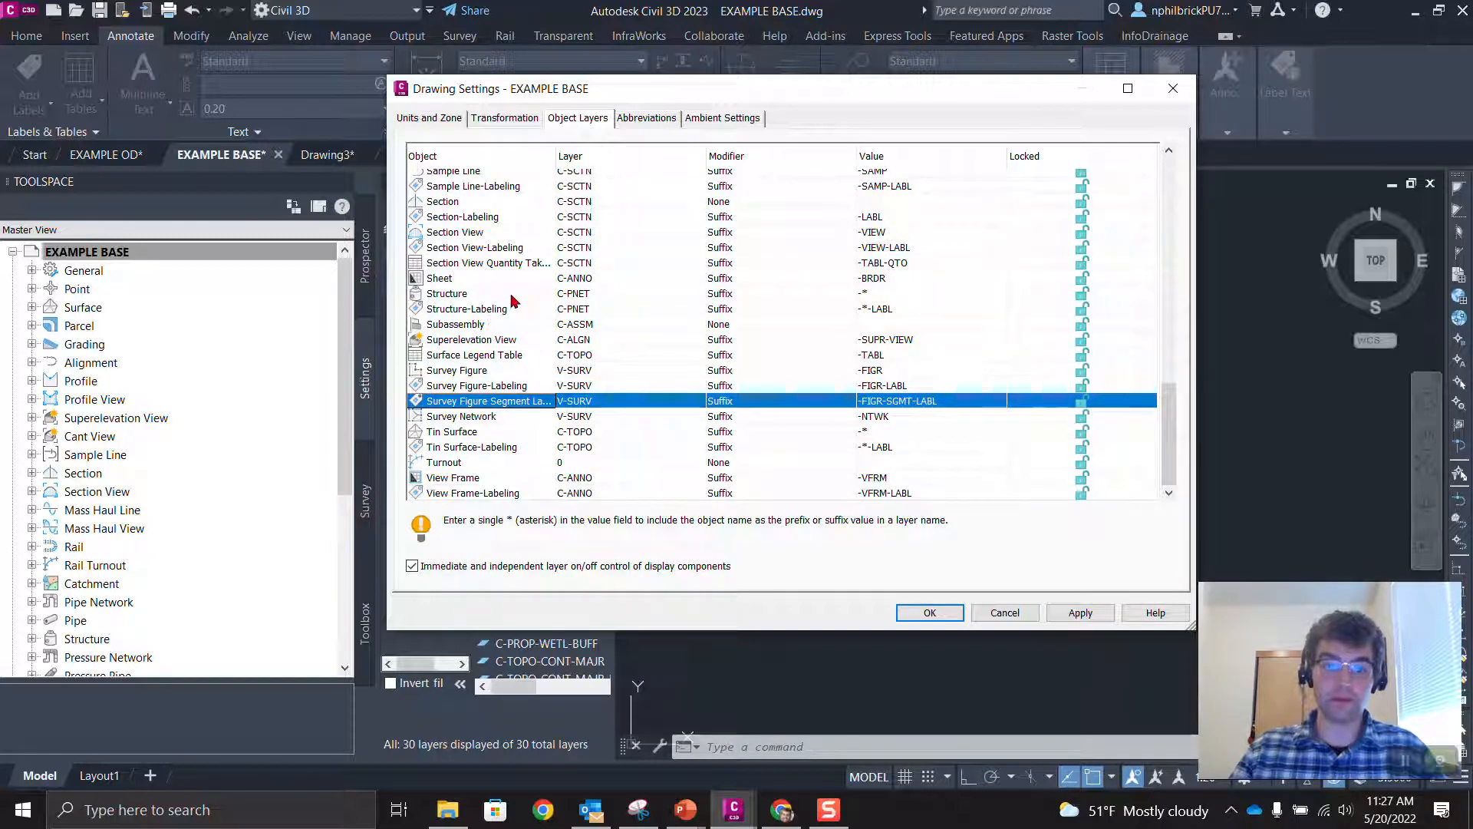
left_click(451, 431)
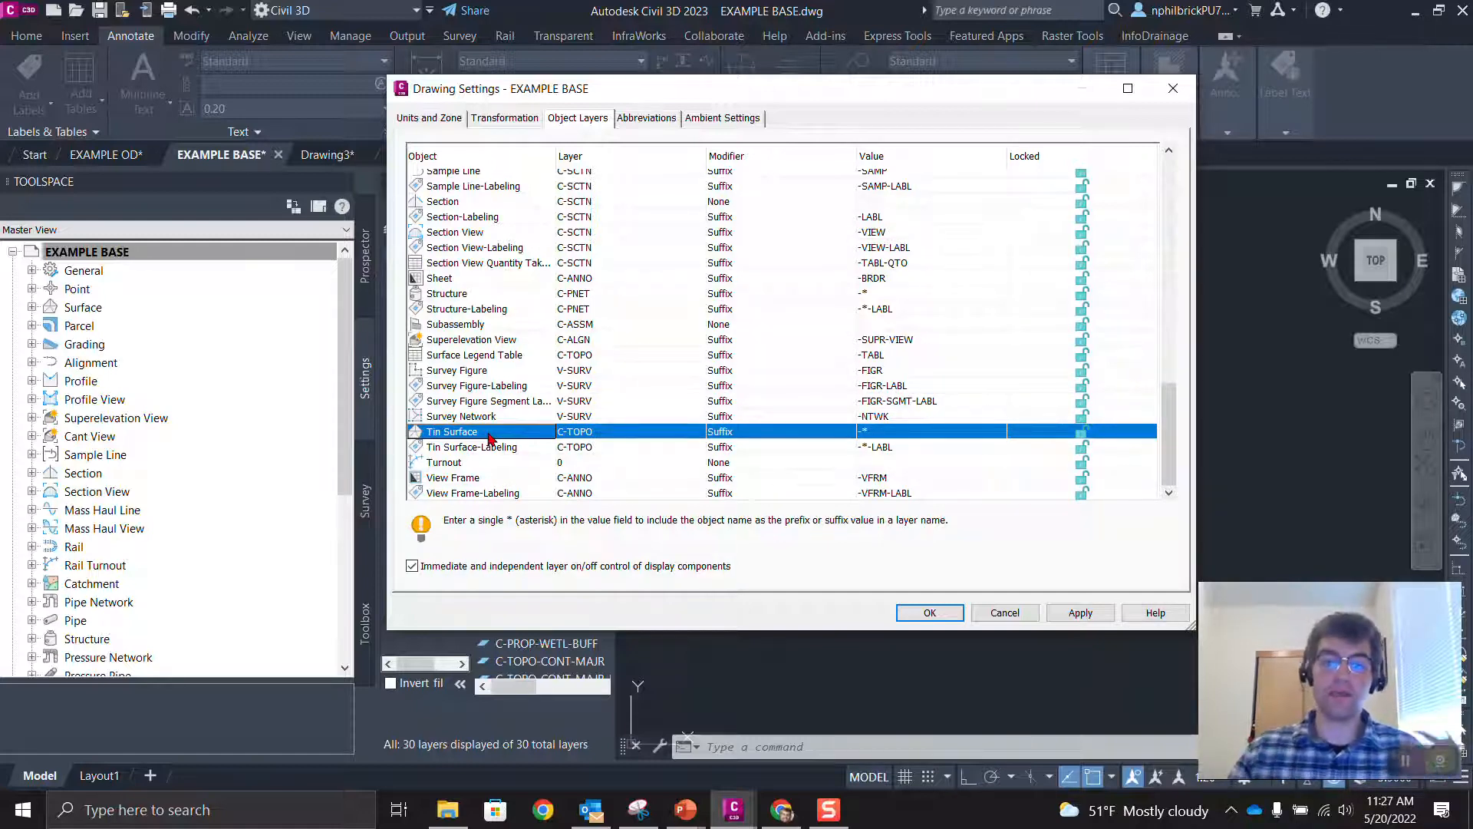
left_click(471, 447)
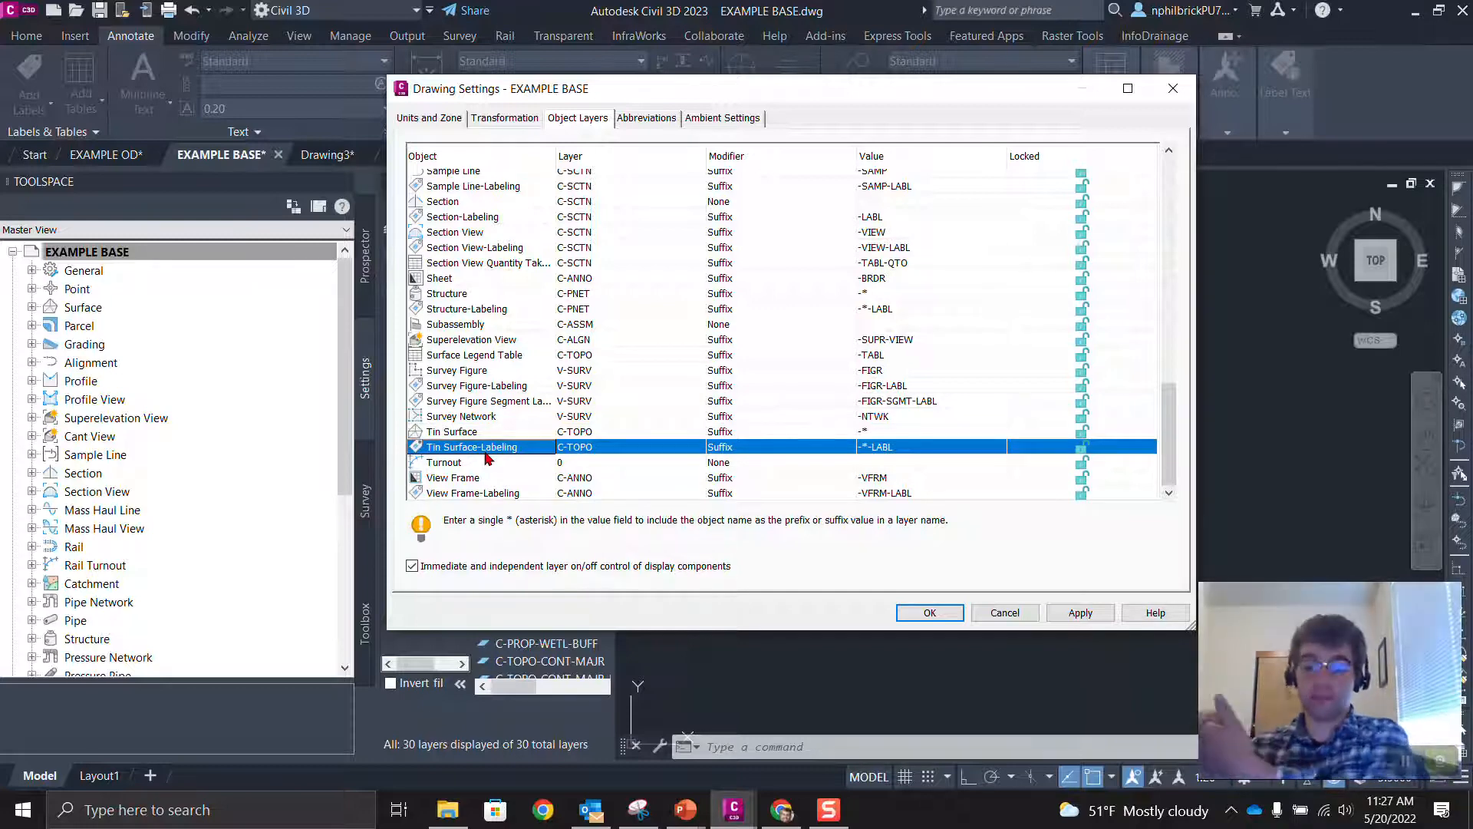
mouse_move(1174, 63)
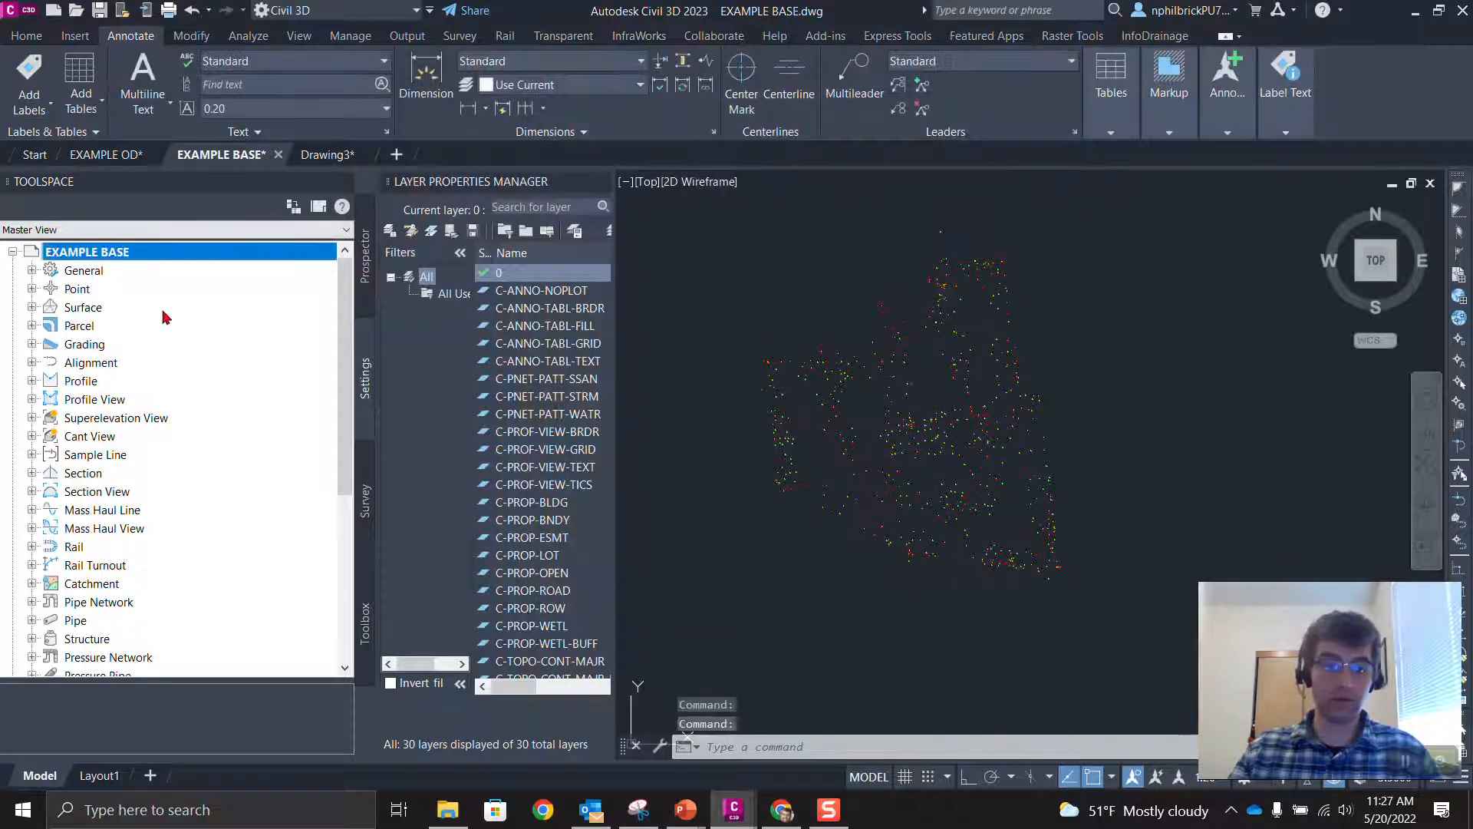
- Create a TIN surface named VIDEO and expand its Definition node in Prospector
right_click(83, 307)
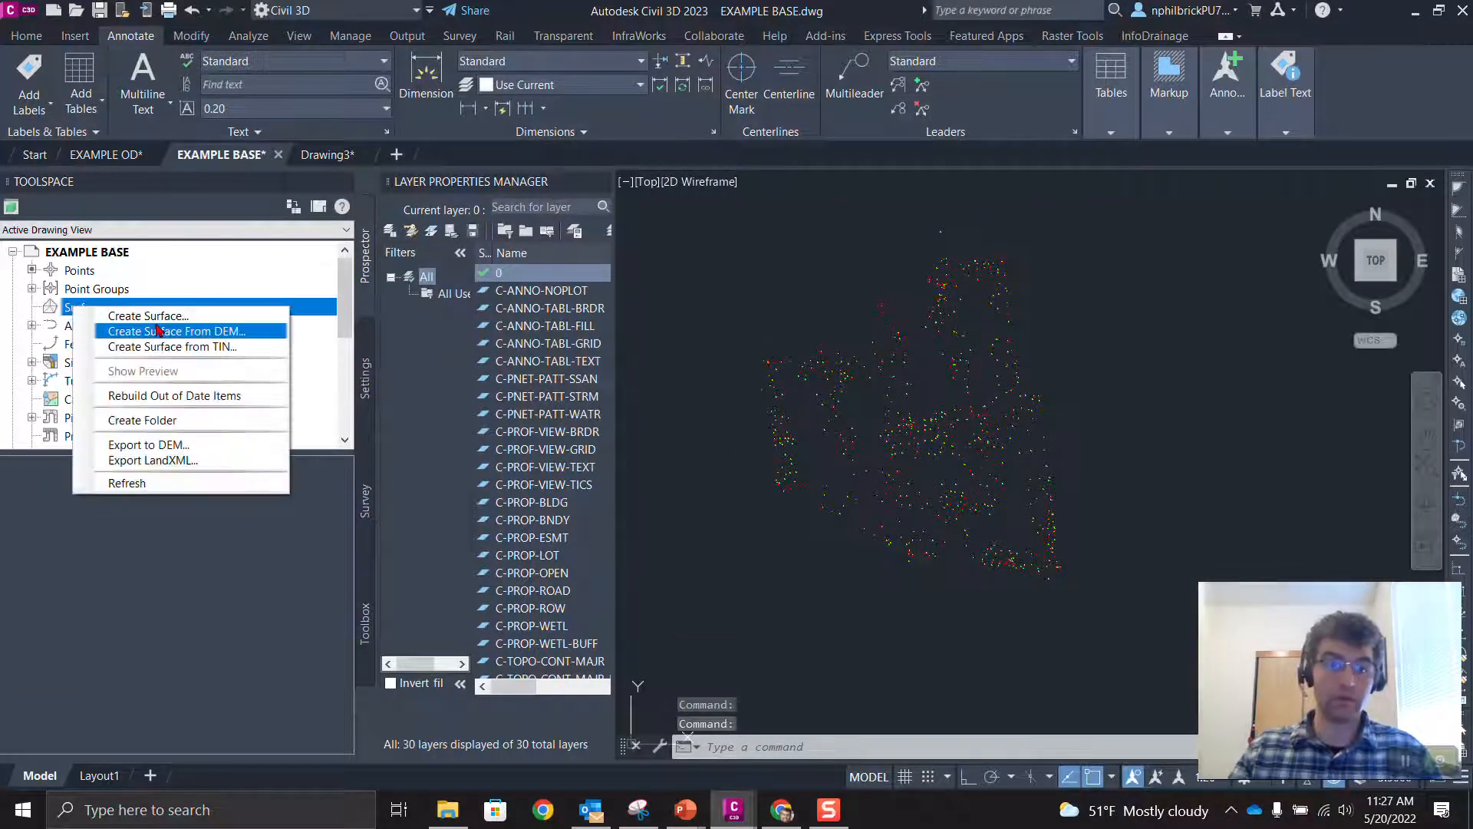
left_click(148, 315)
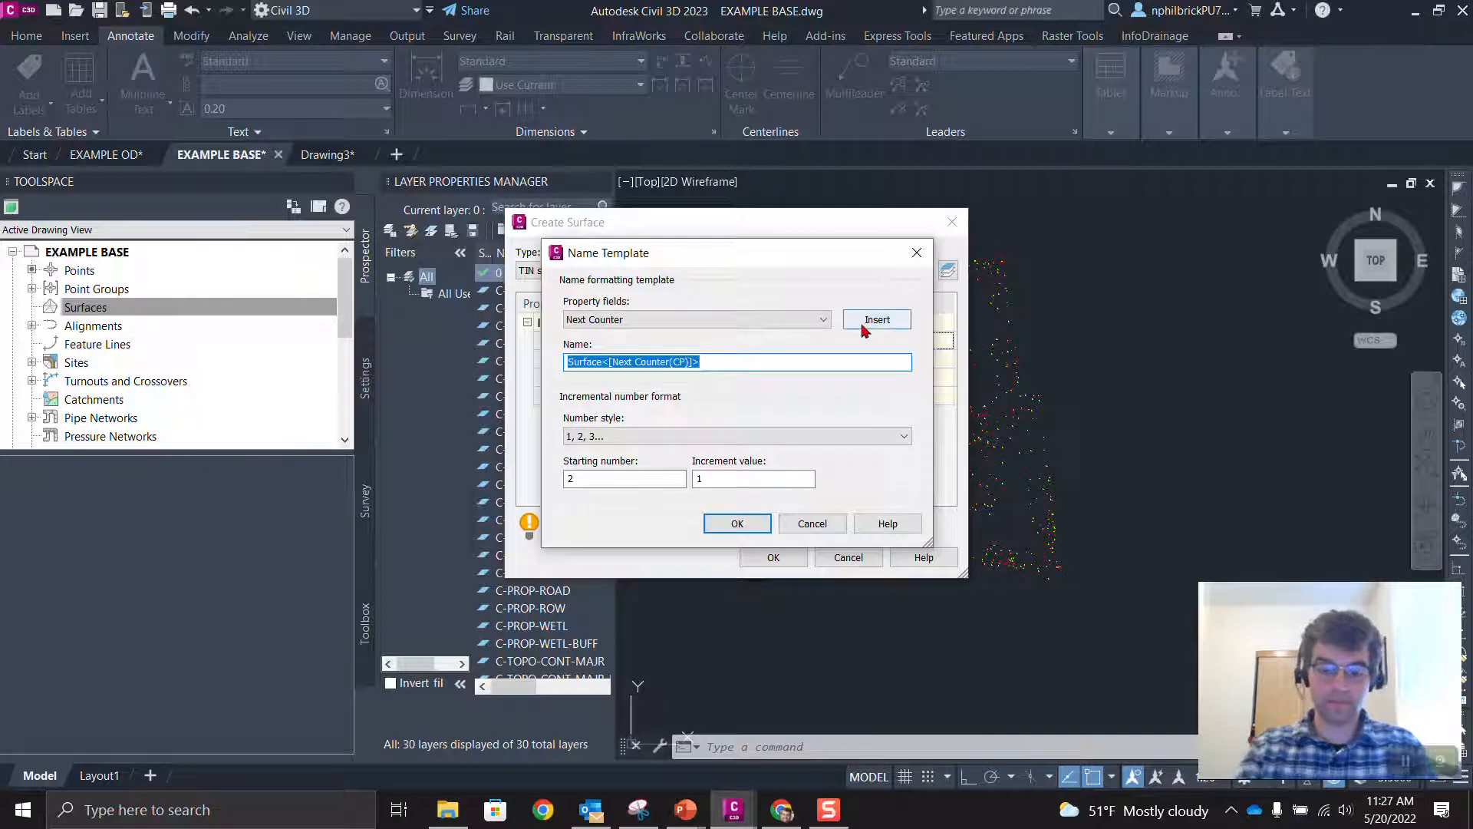
type("VIDEO")
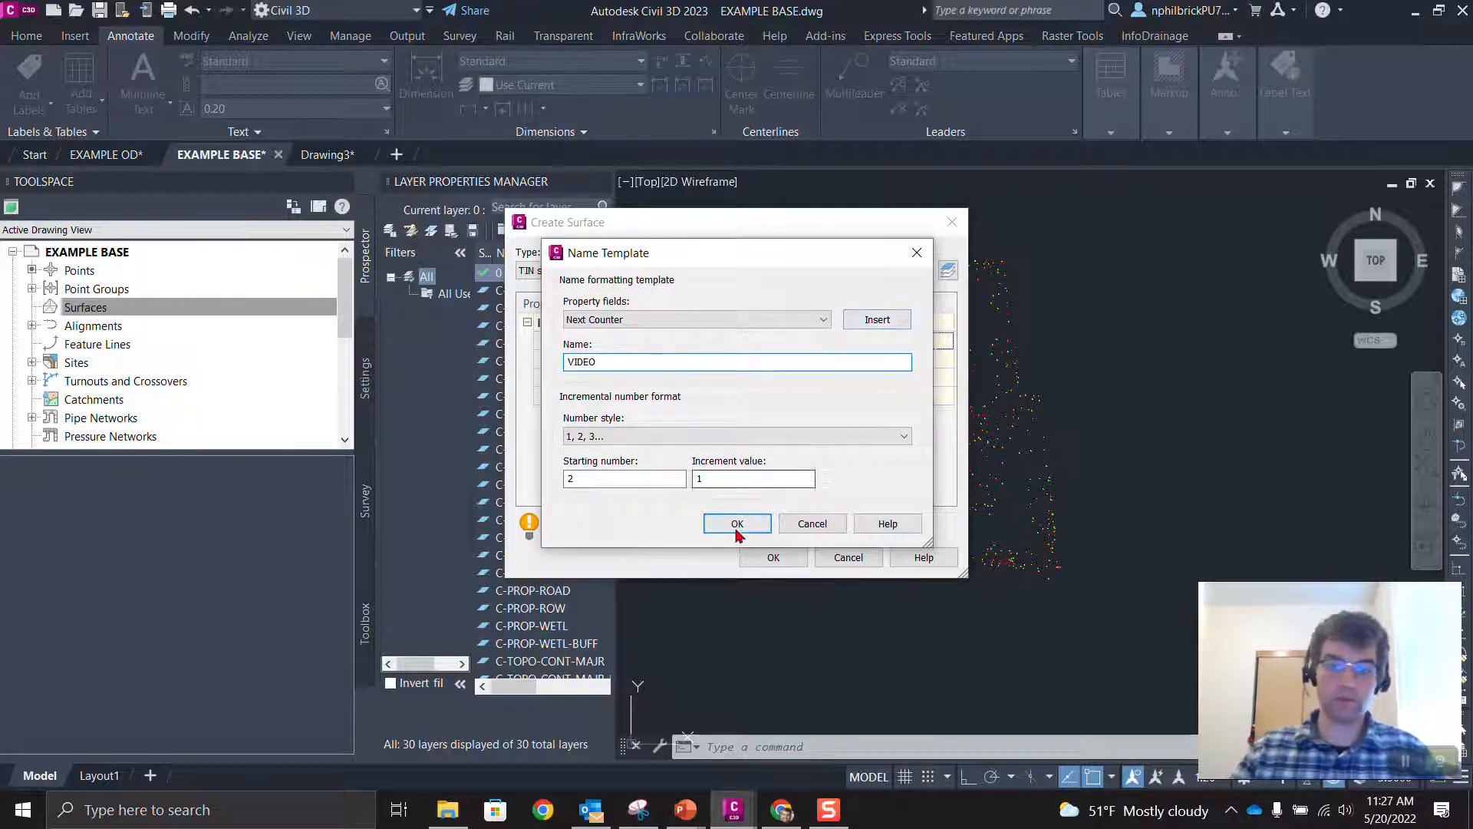
left_click(736, 523)
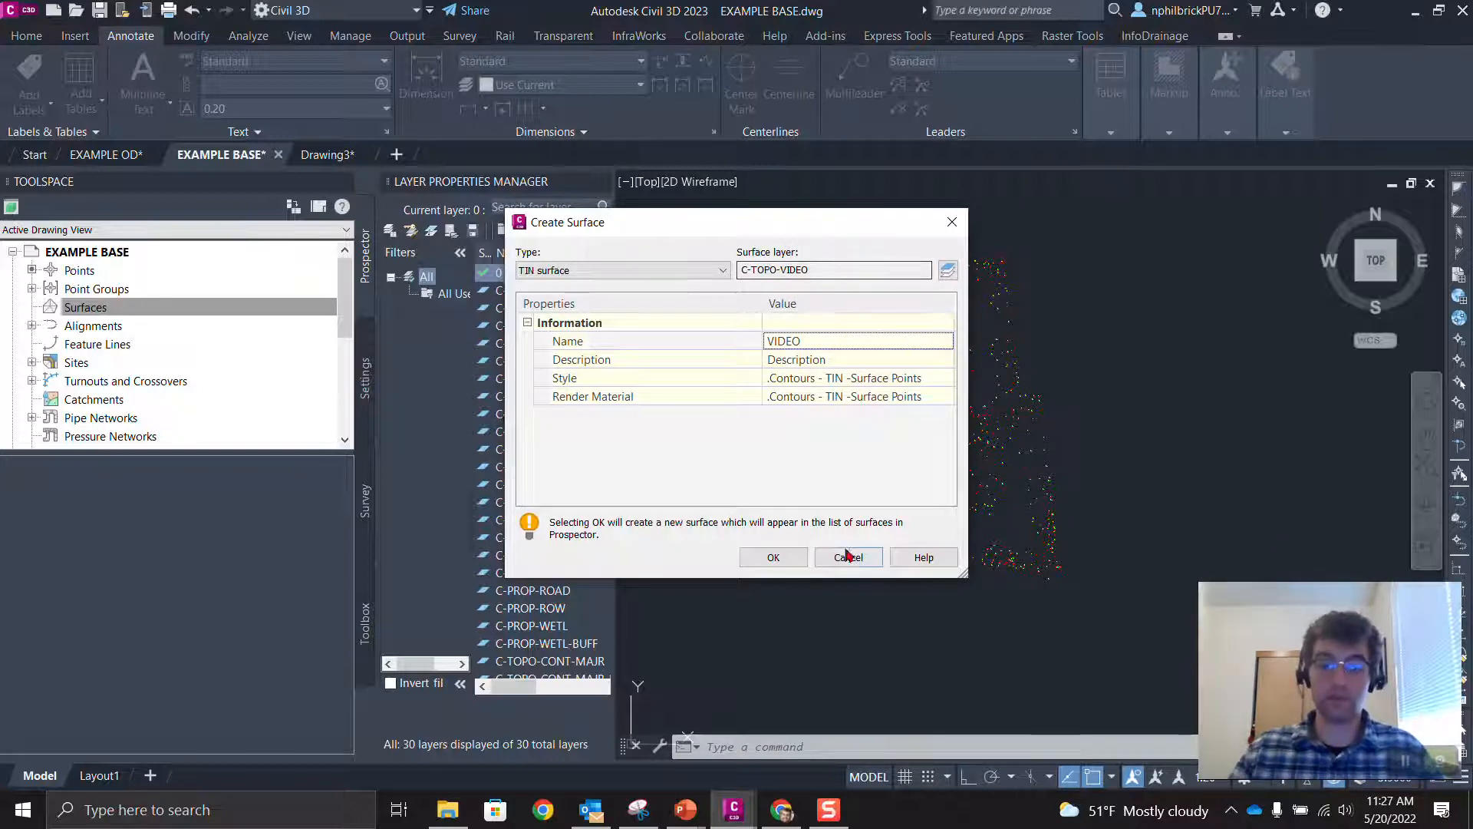
left_click(772, 556)
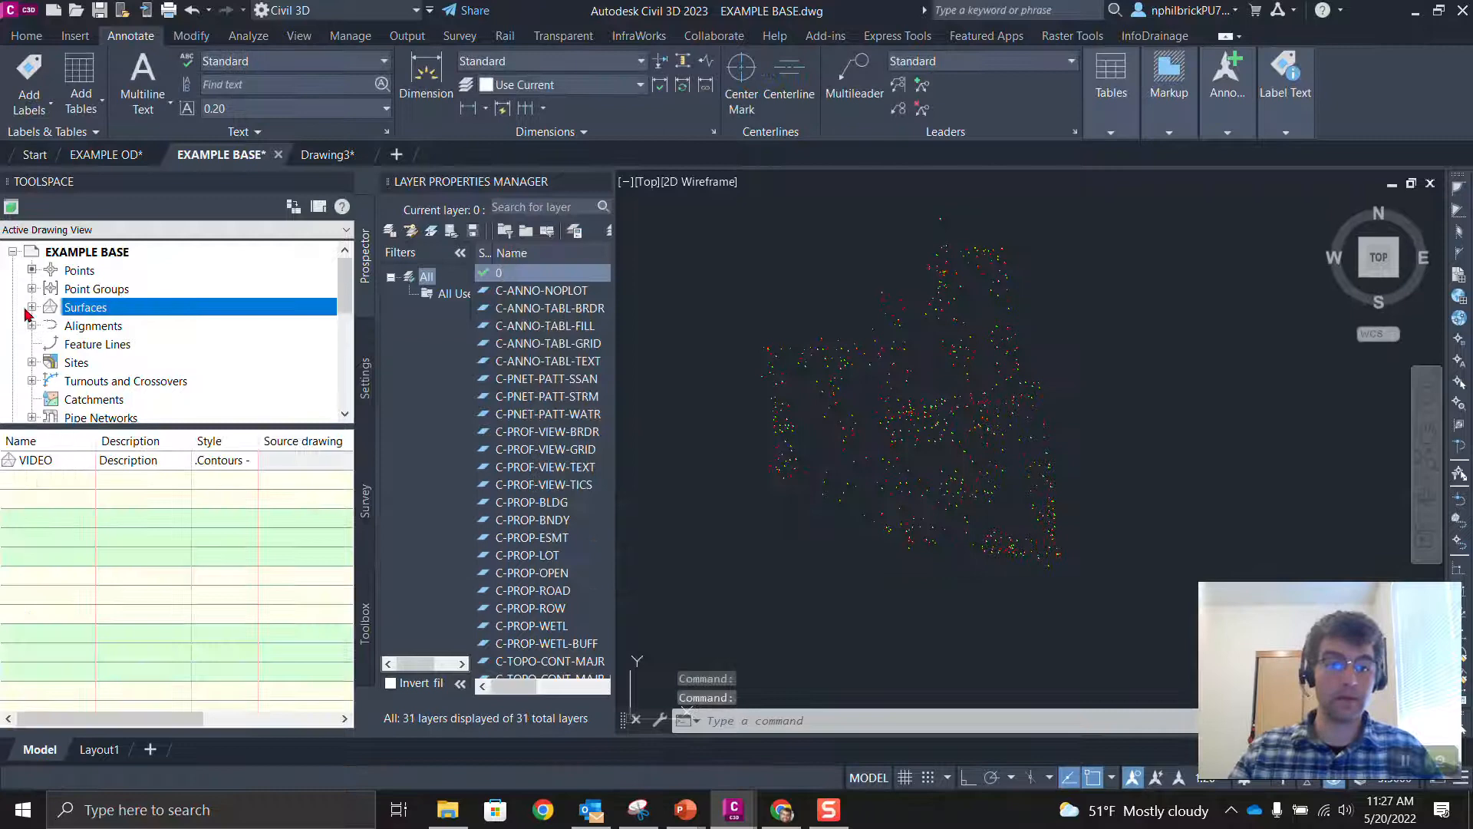
left_click(31, 307)
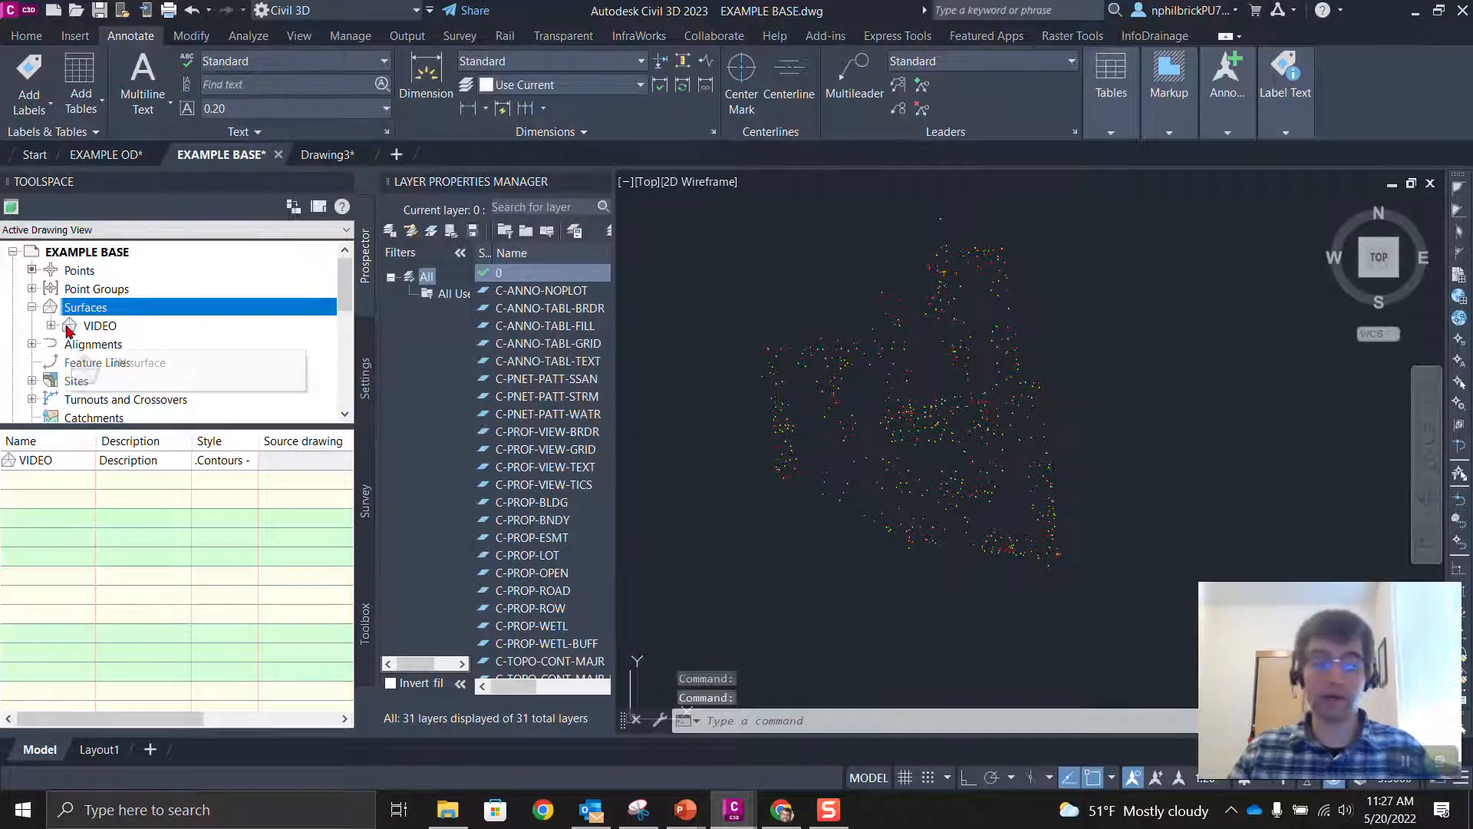
left_click(52, 326)
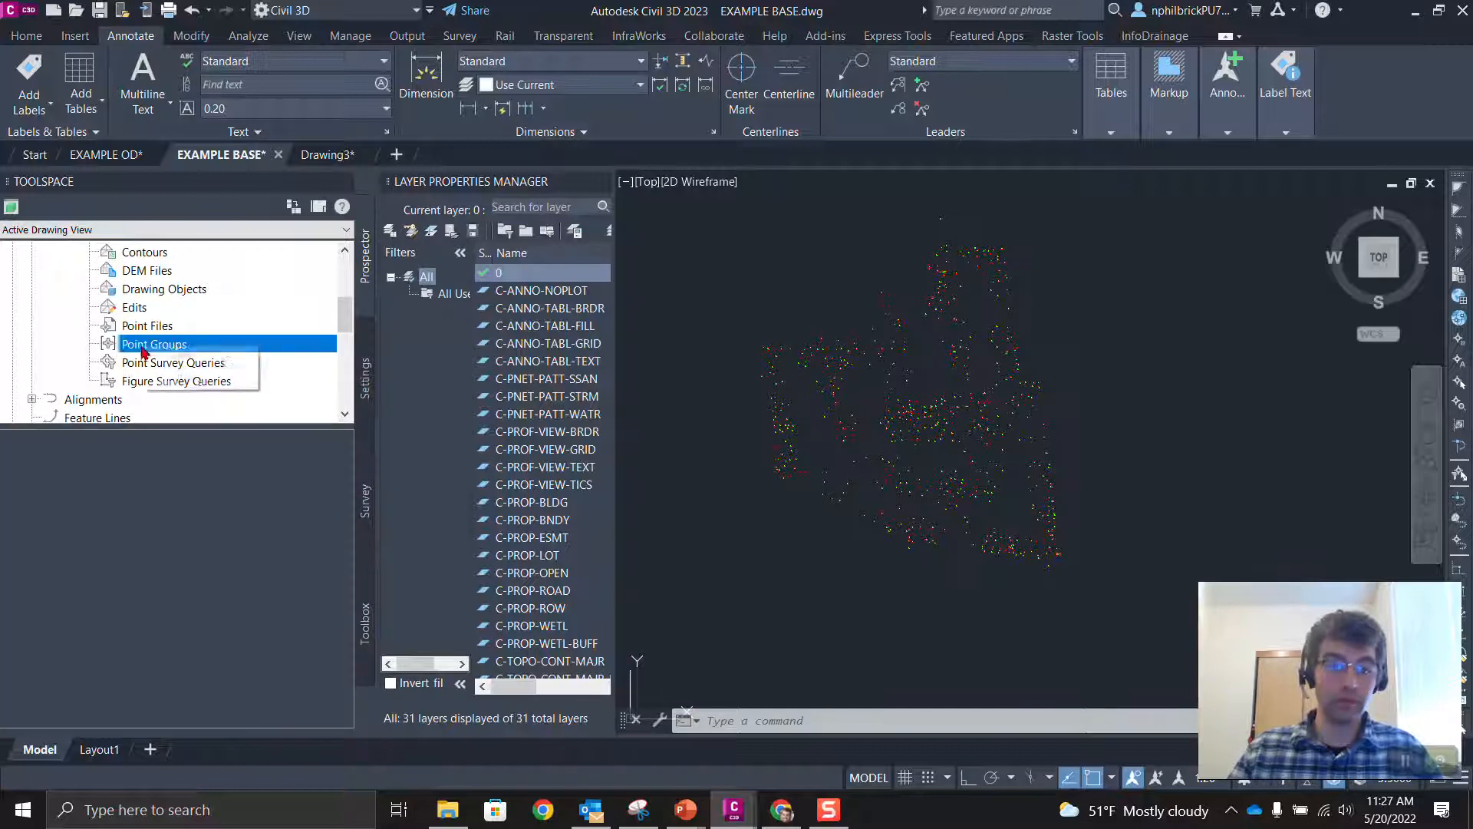
- Build the VIDEO surface from the _All Points group and locate the new C-TOPO-VIDEO layer
double_click(153, 344)
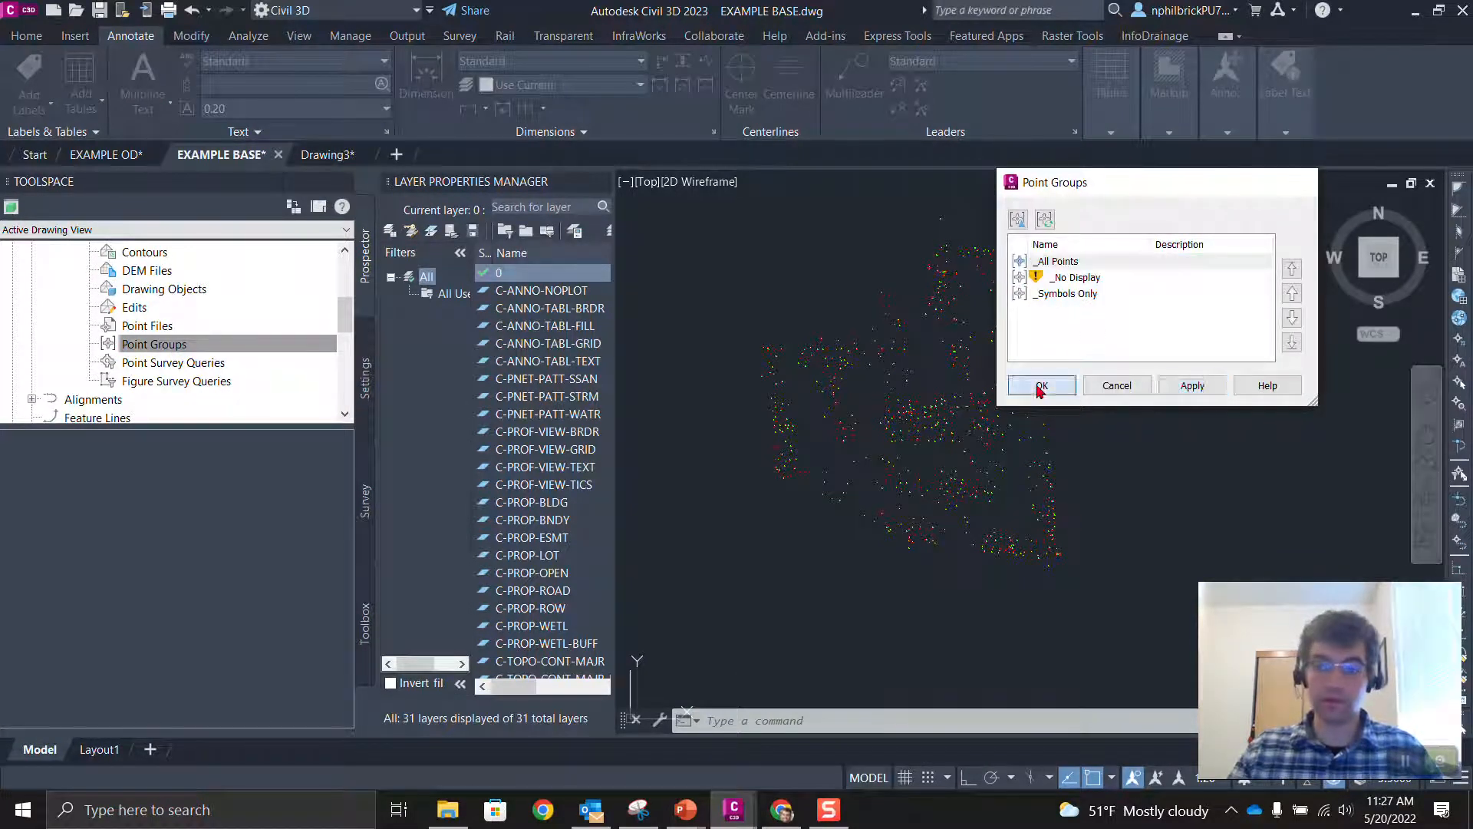
left_click(1040, 386)
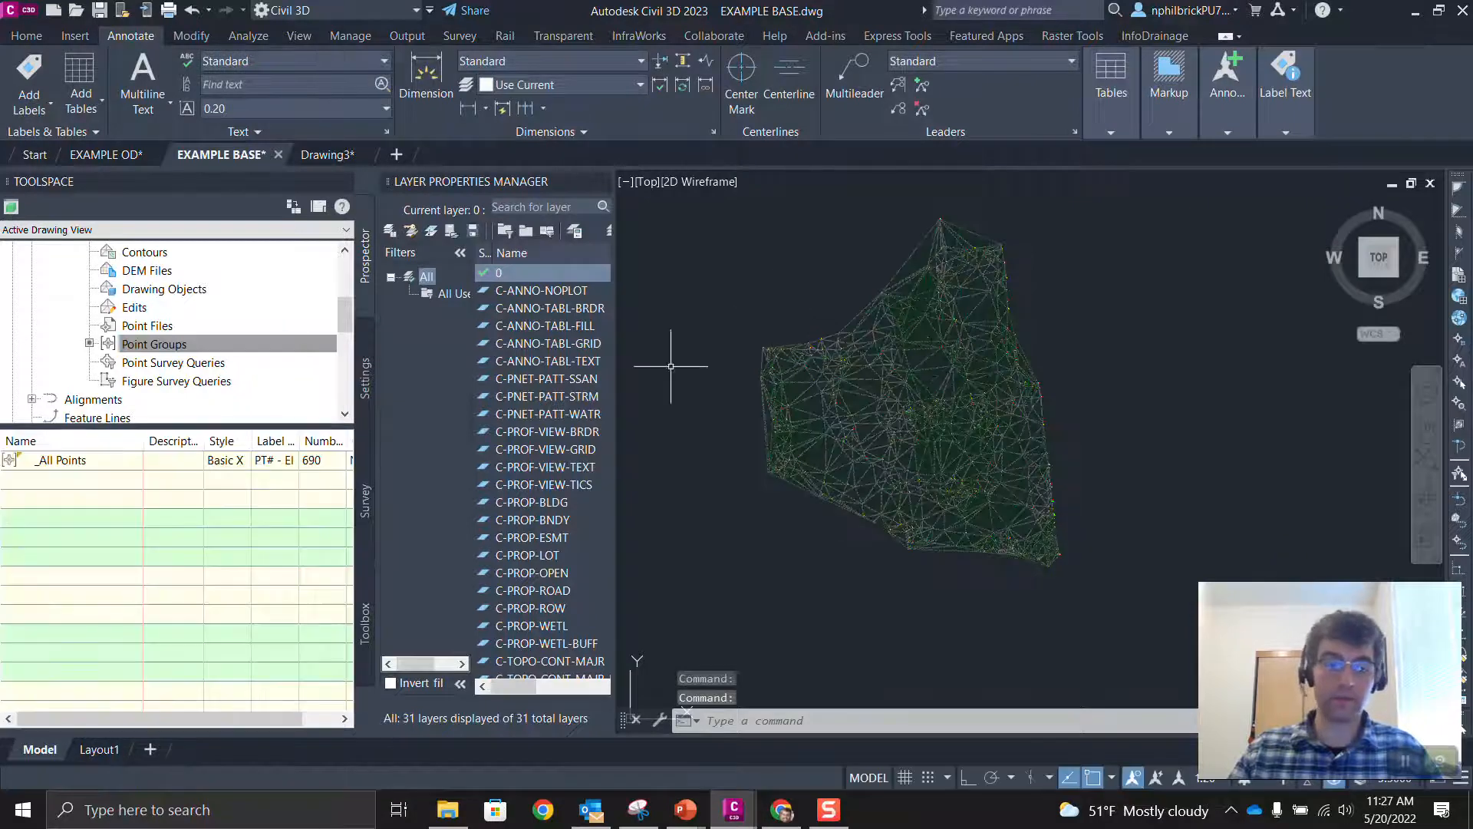
mouse_move(635, 396)
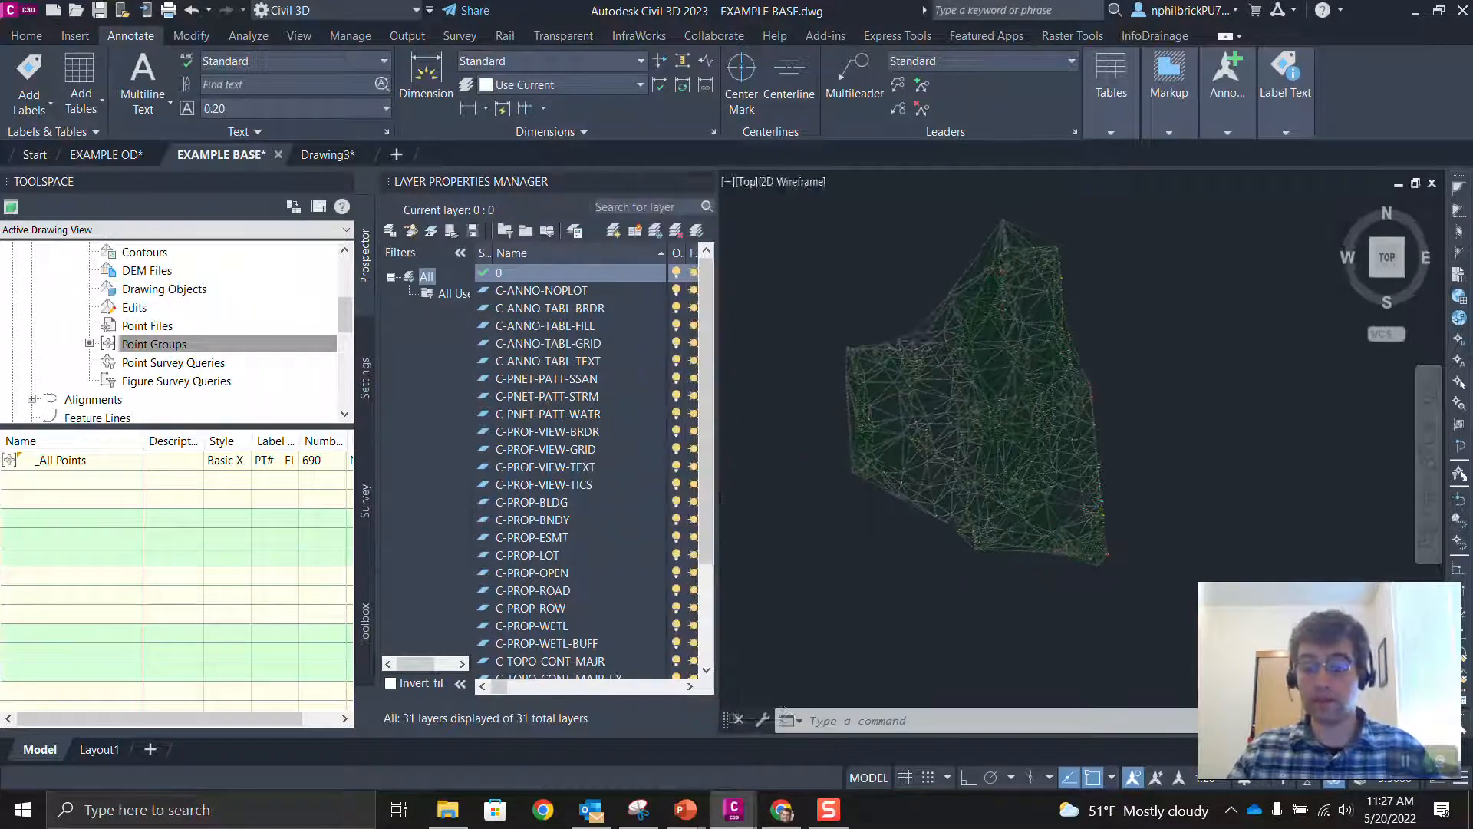
scroll("down", 3)
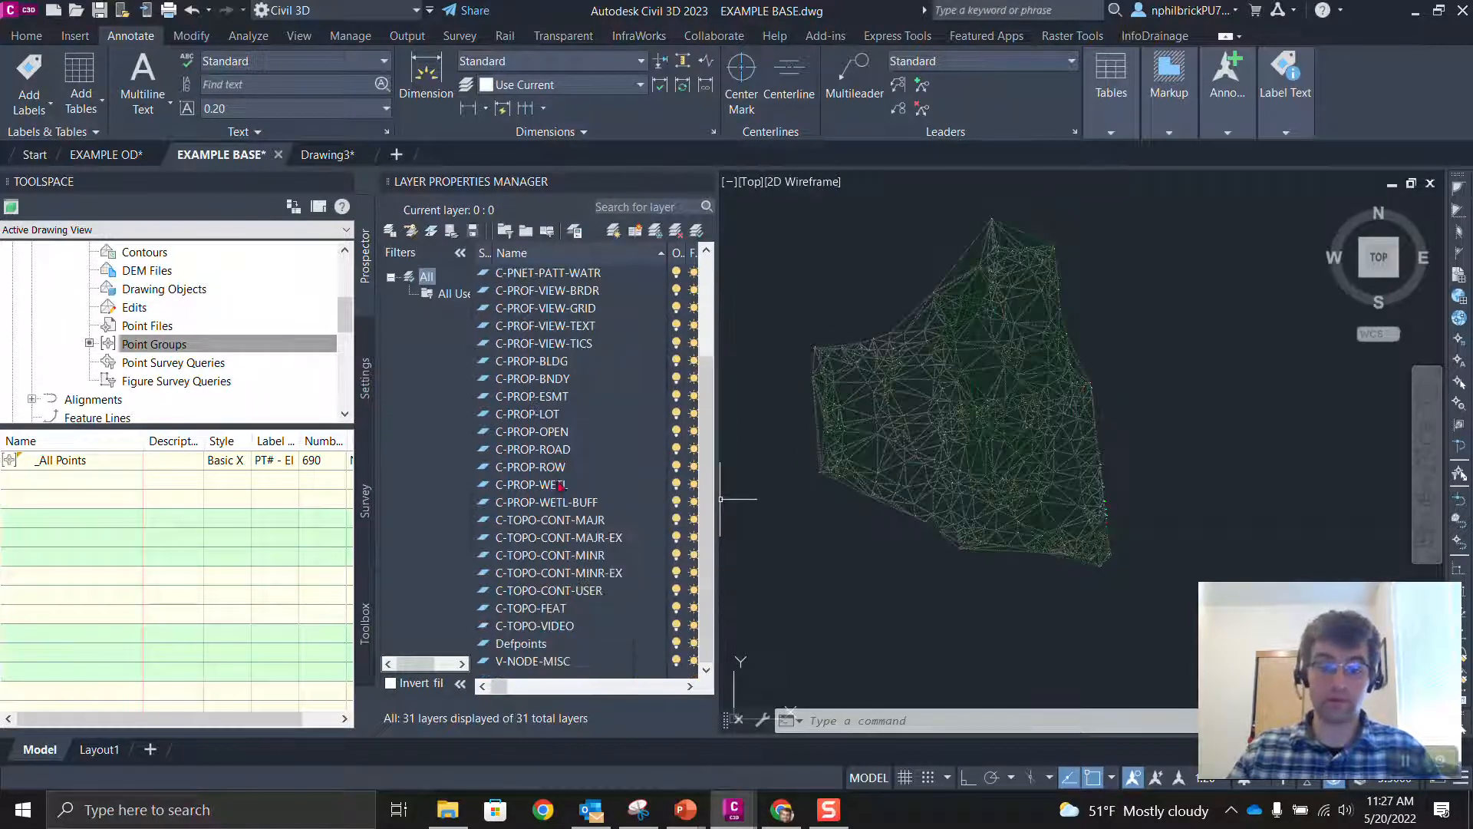
left_click(533, 625)
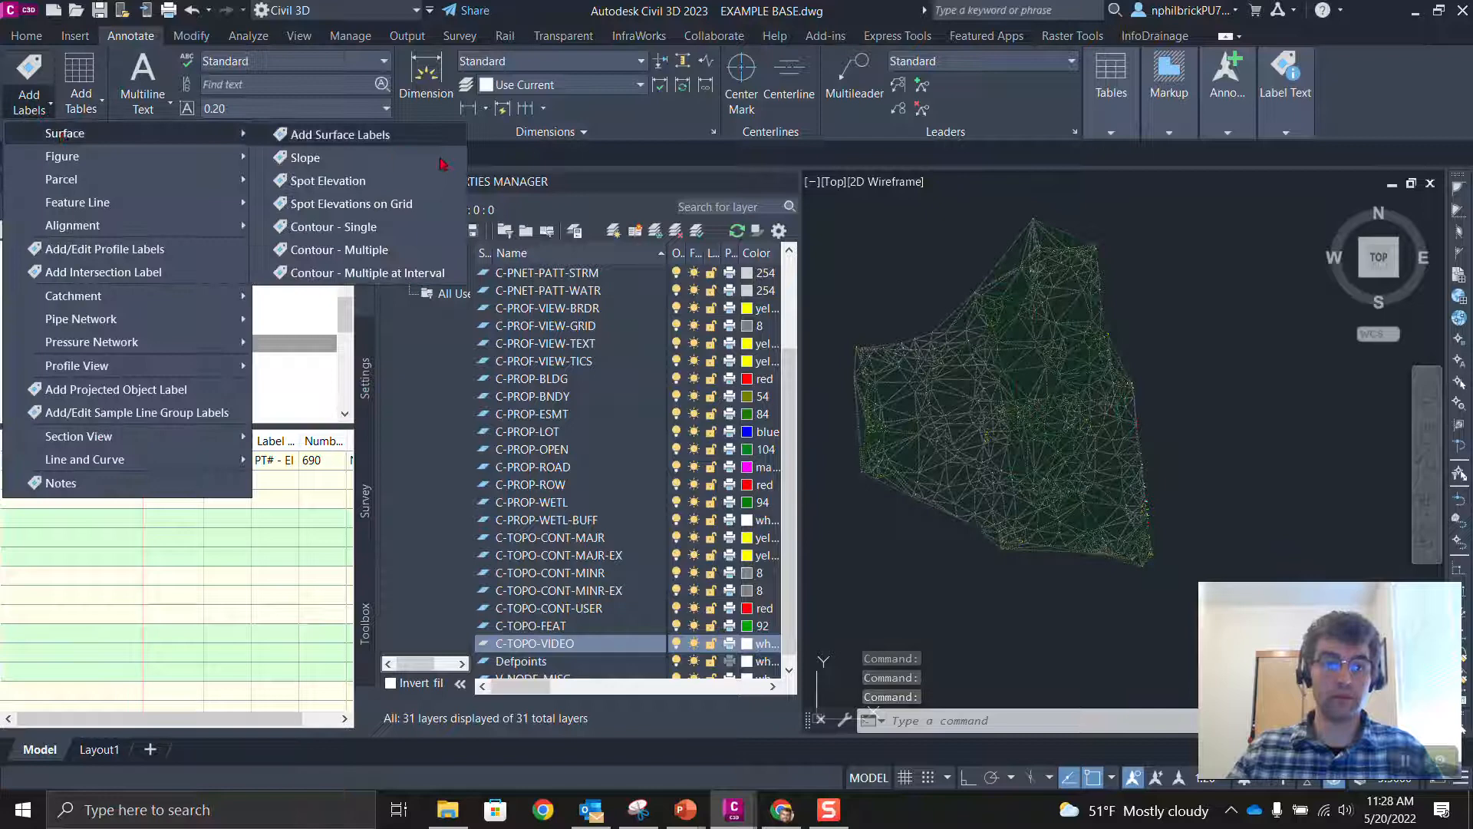
- Start spot elevation labeling on VIDEO to create the C-TOPO-VIDEO-LABL layer, then cancel it
left_click(328, 181)
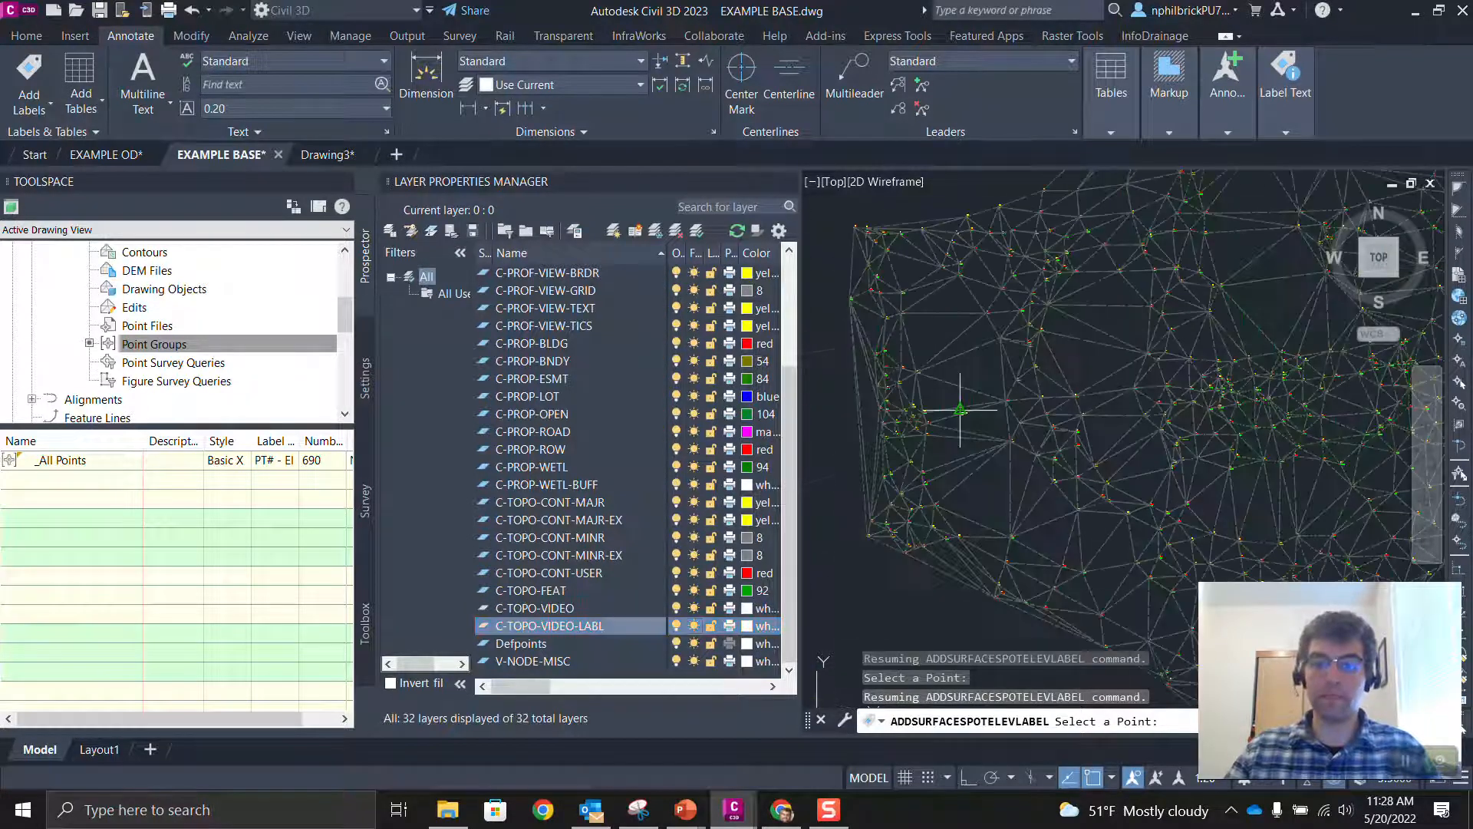
type("pl")
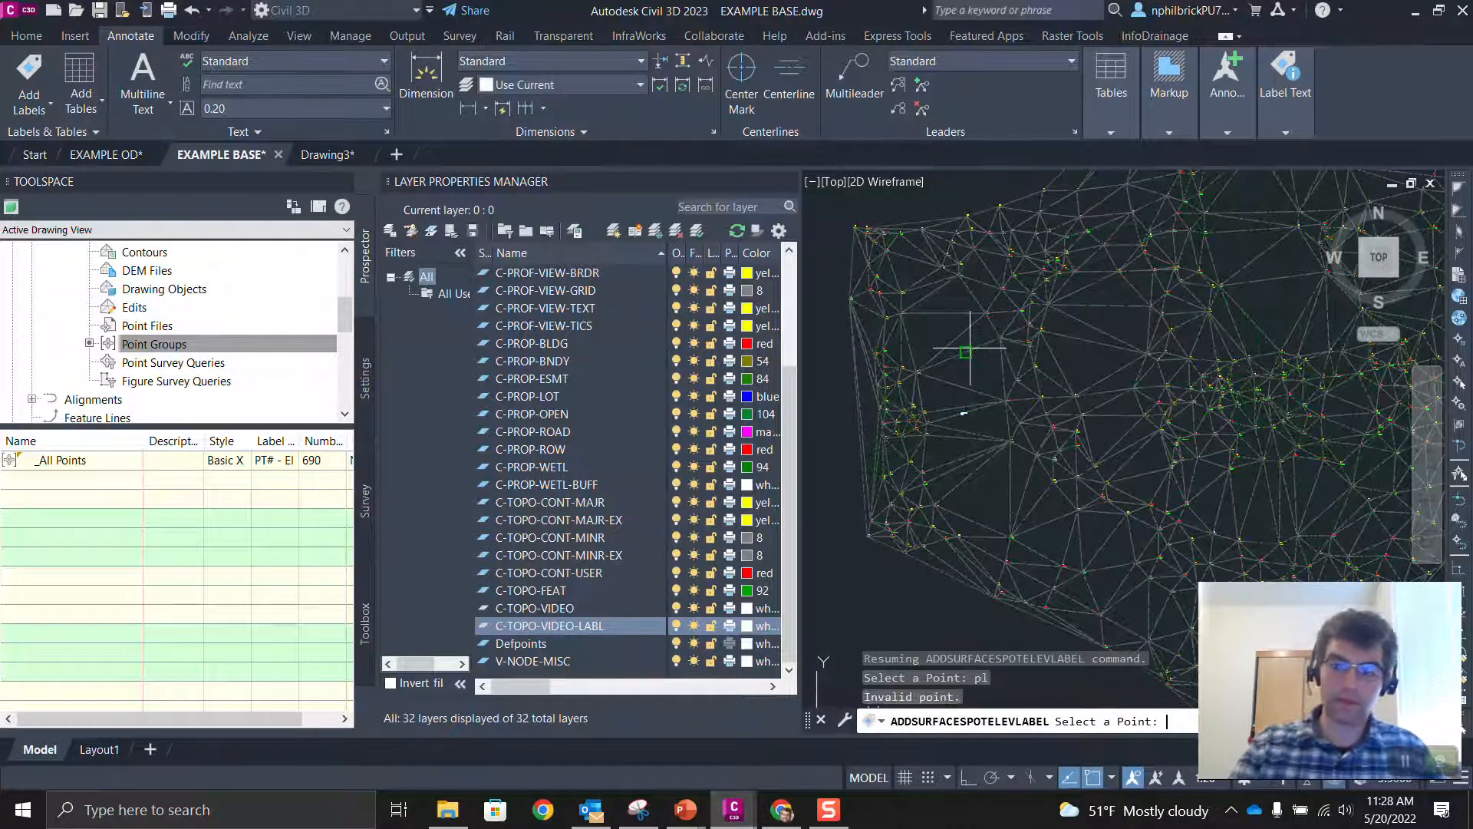
key("Escape")
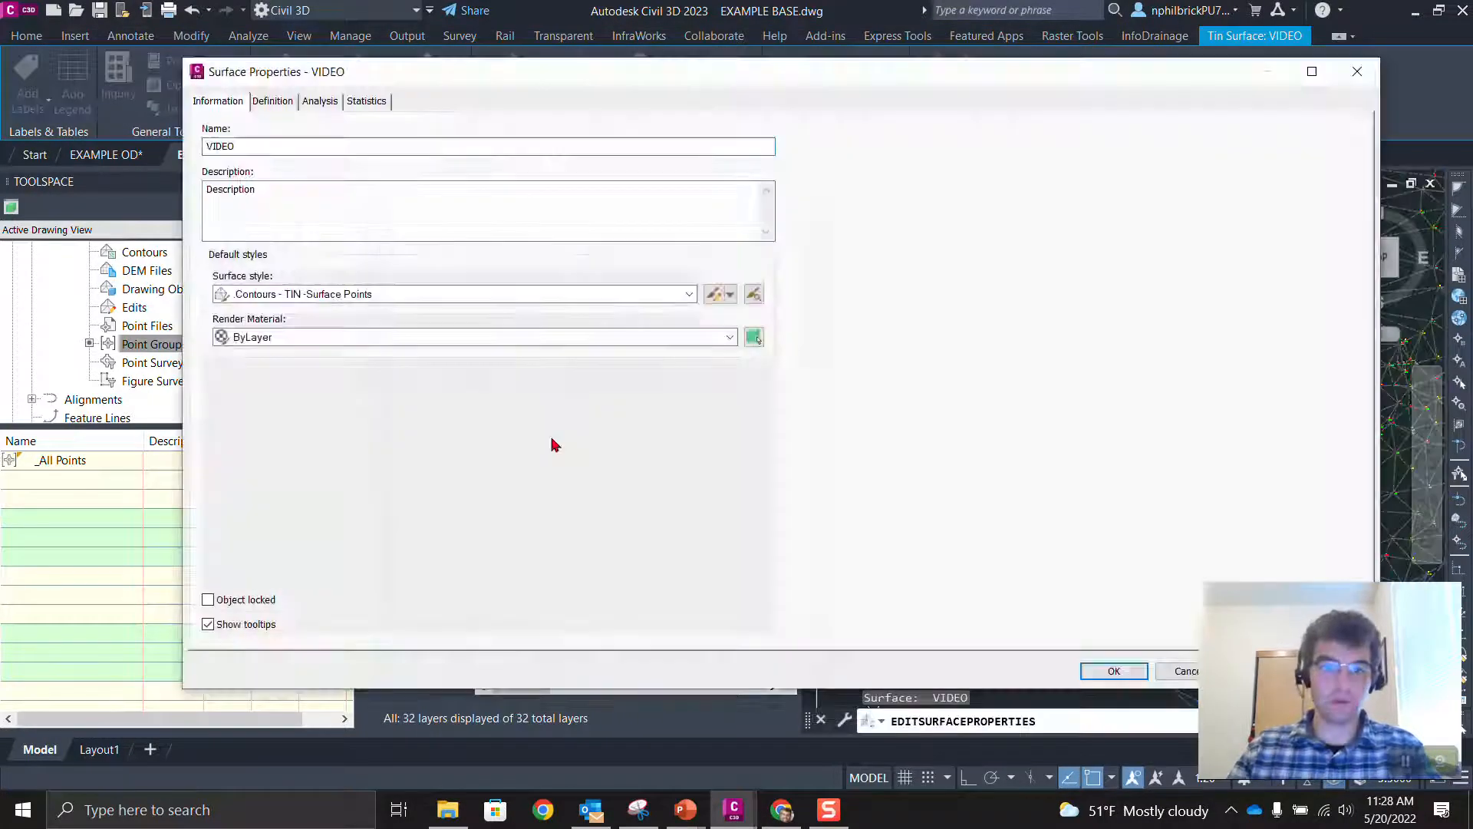
- Set the VIDEO surface style to Boundary Only so only the survey points show
left_click(689, 294)
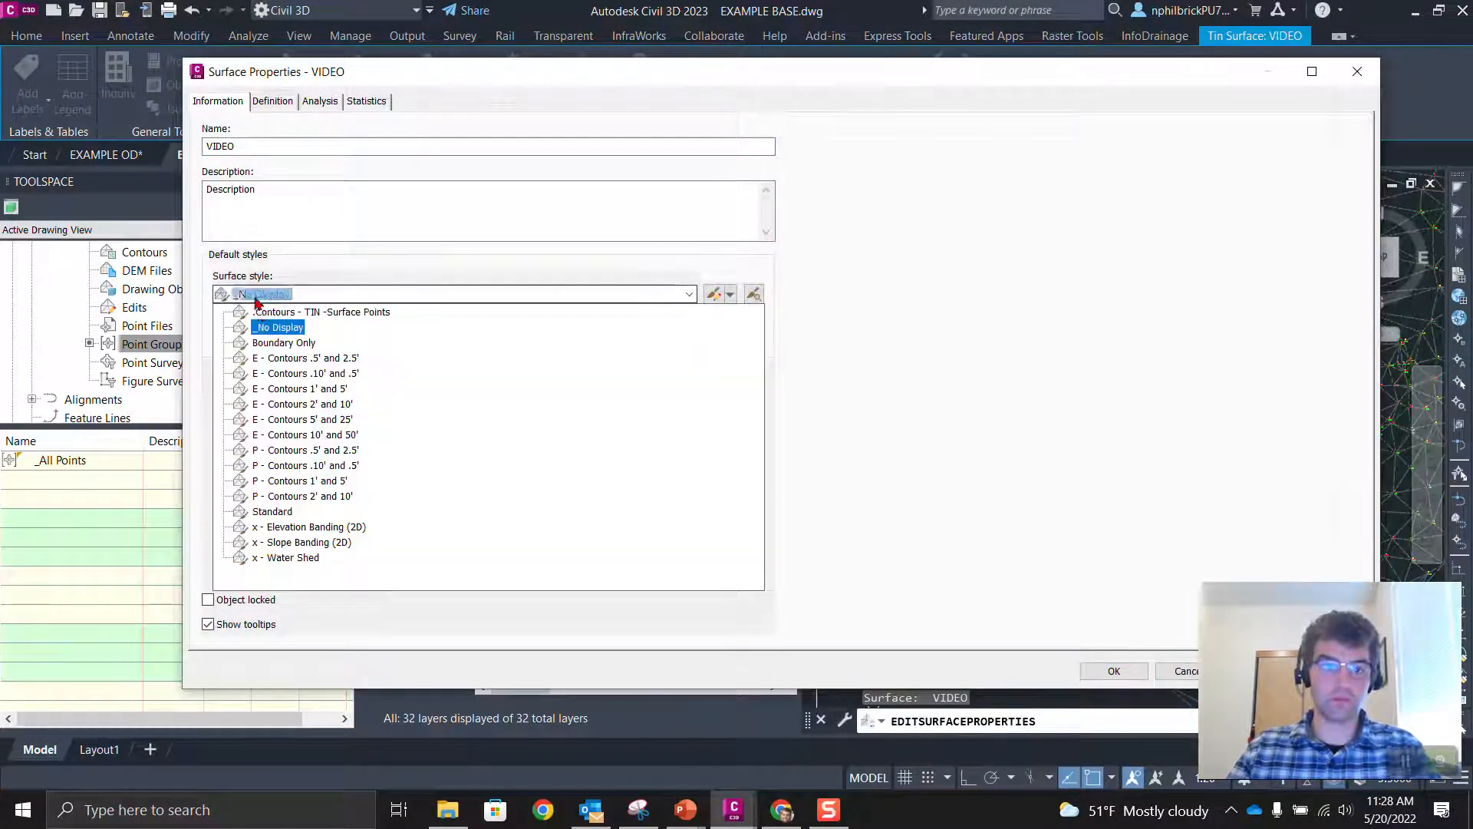
left_click(284, 342)
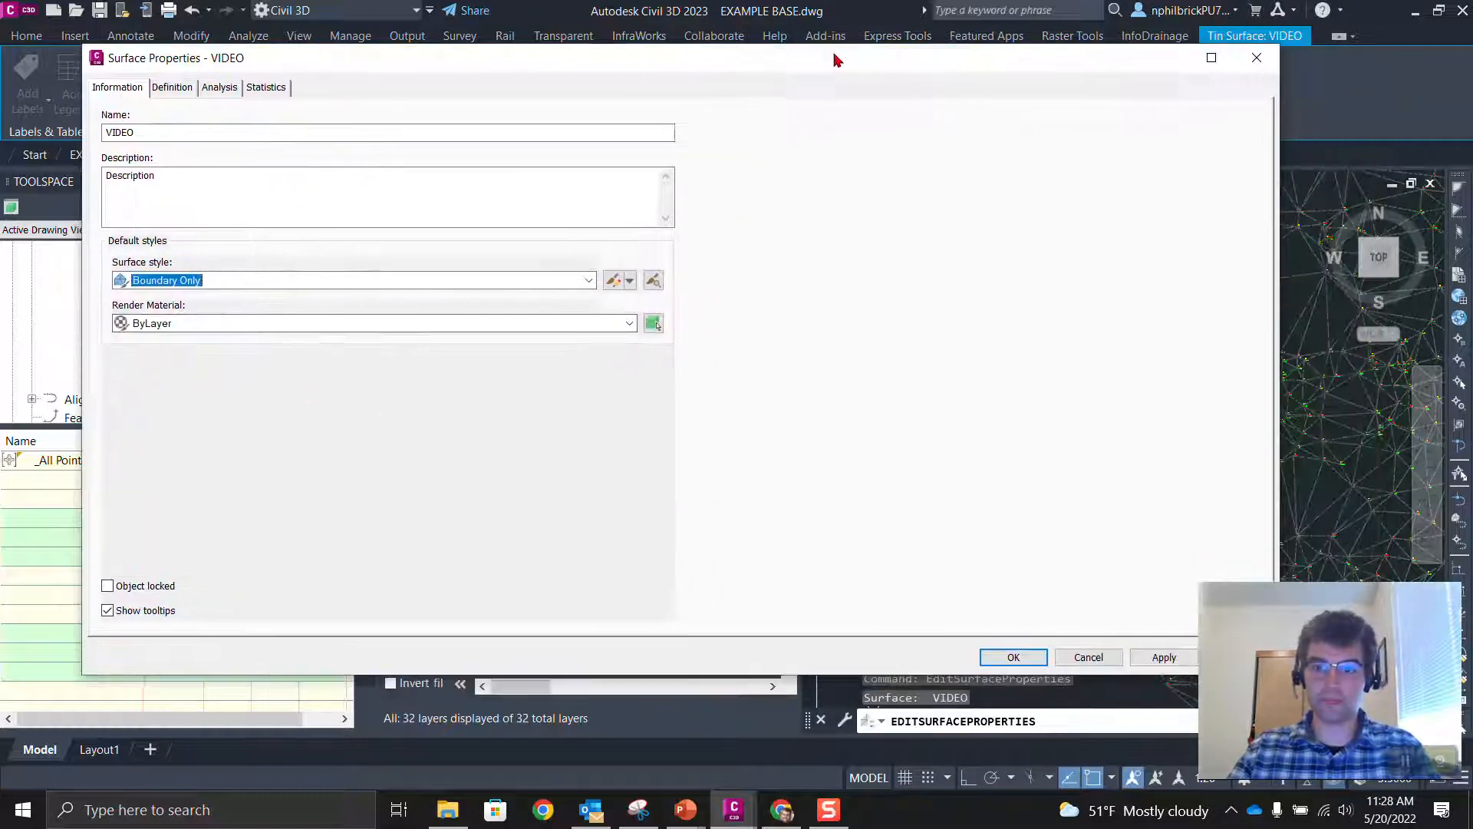
left_click(1013, 657)
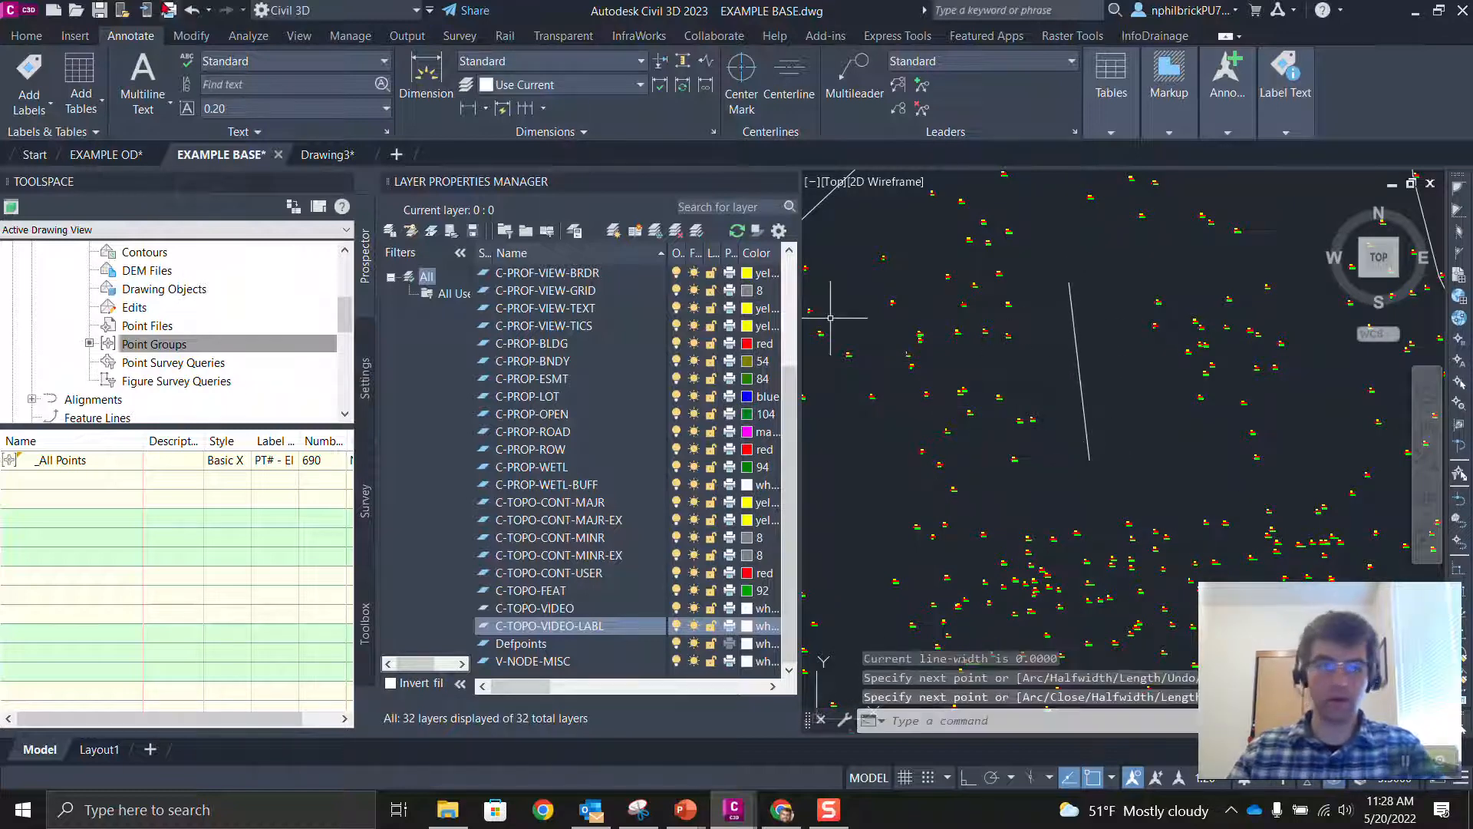
- Start Create Alignment from Objects on the drawn polyline, layer defaulting to C-ALGN-*
left_click(26, 36)
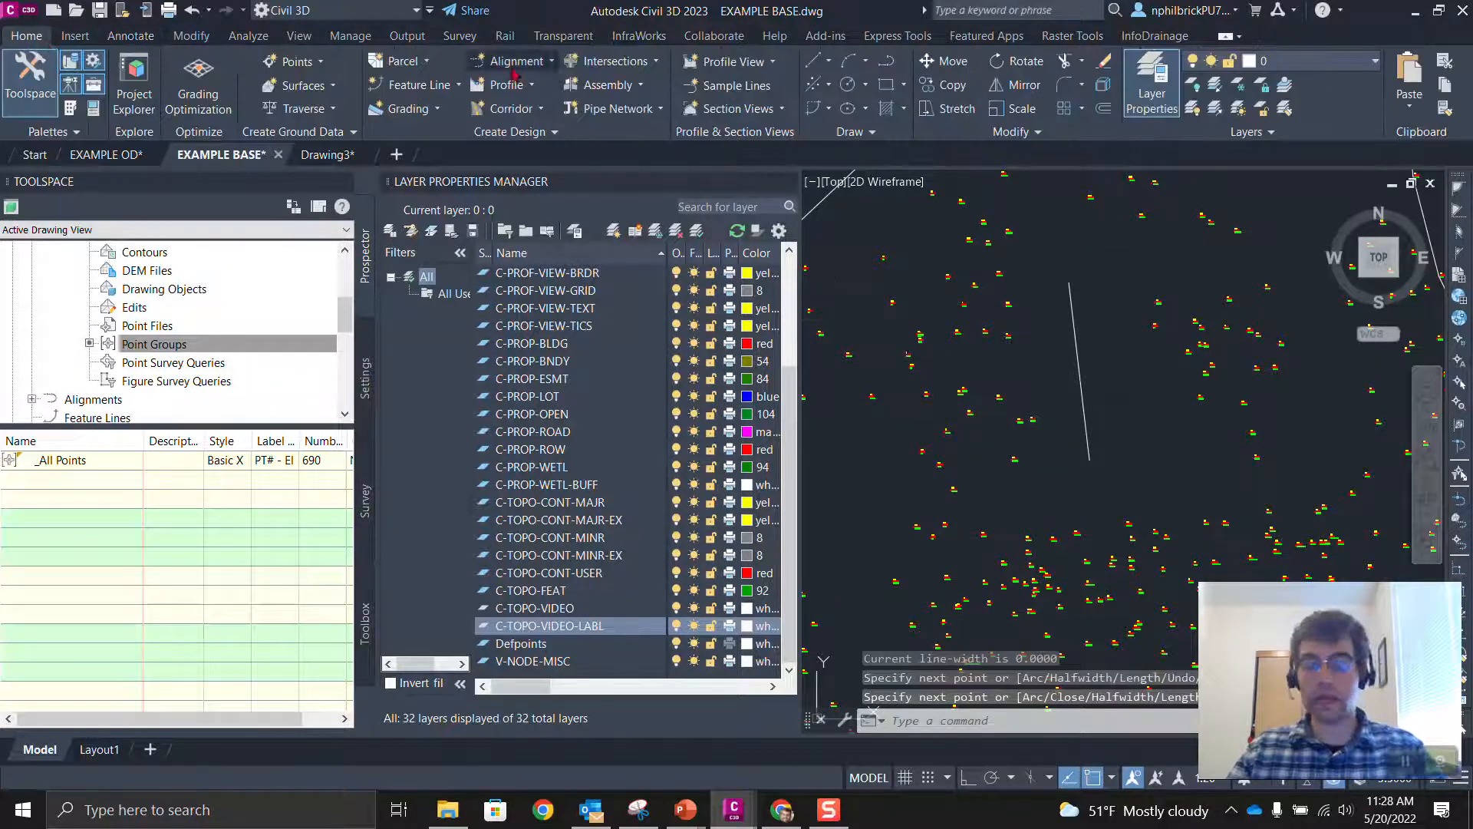
left_click(513, 59)
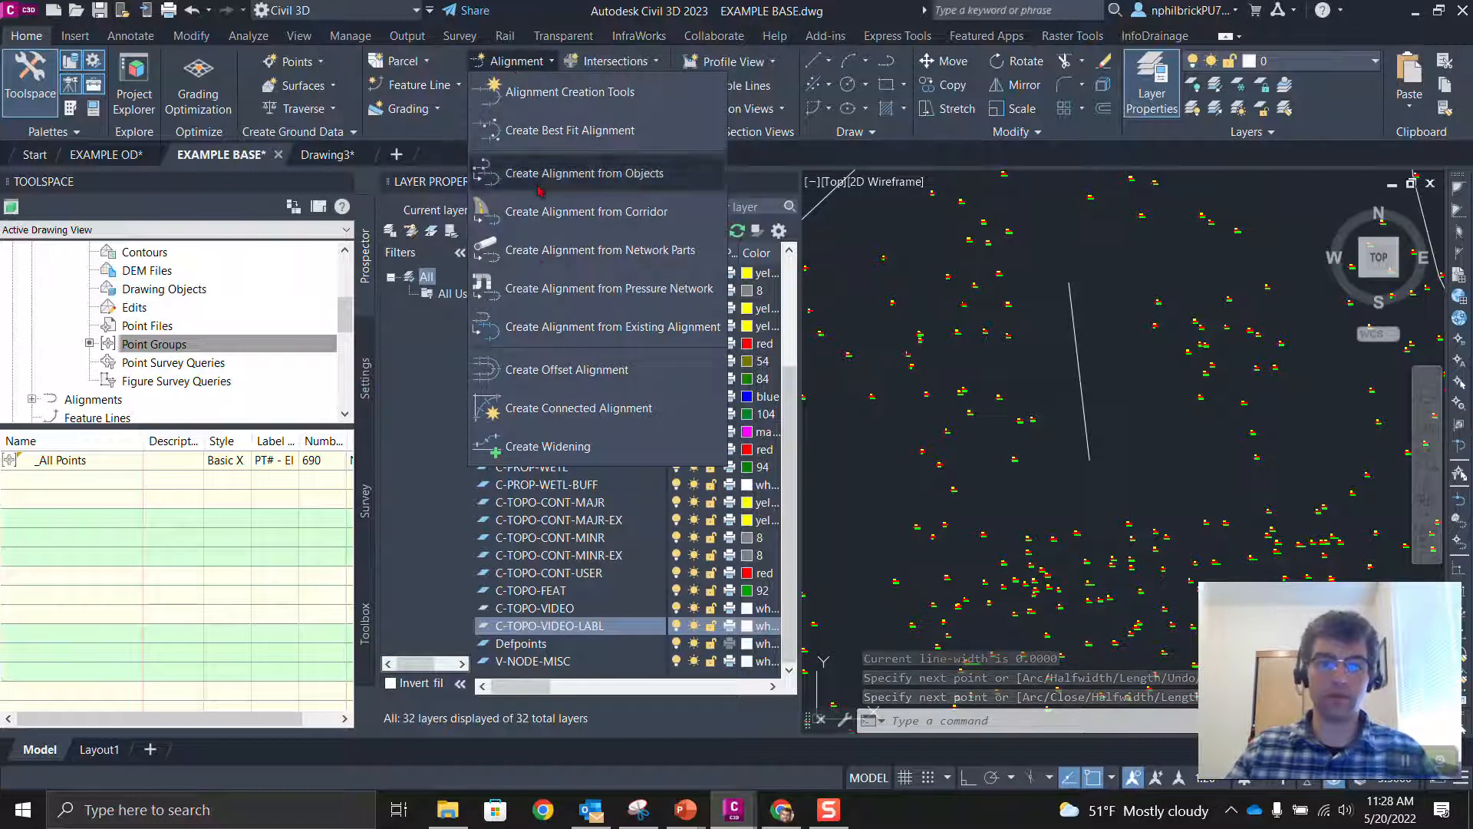
left_click(585, 173)
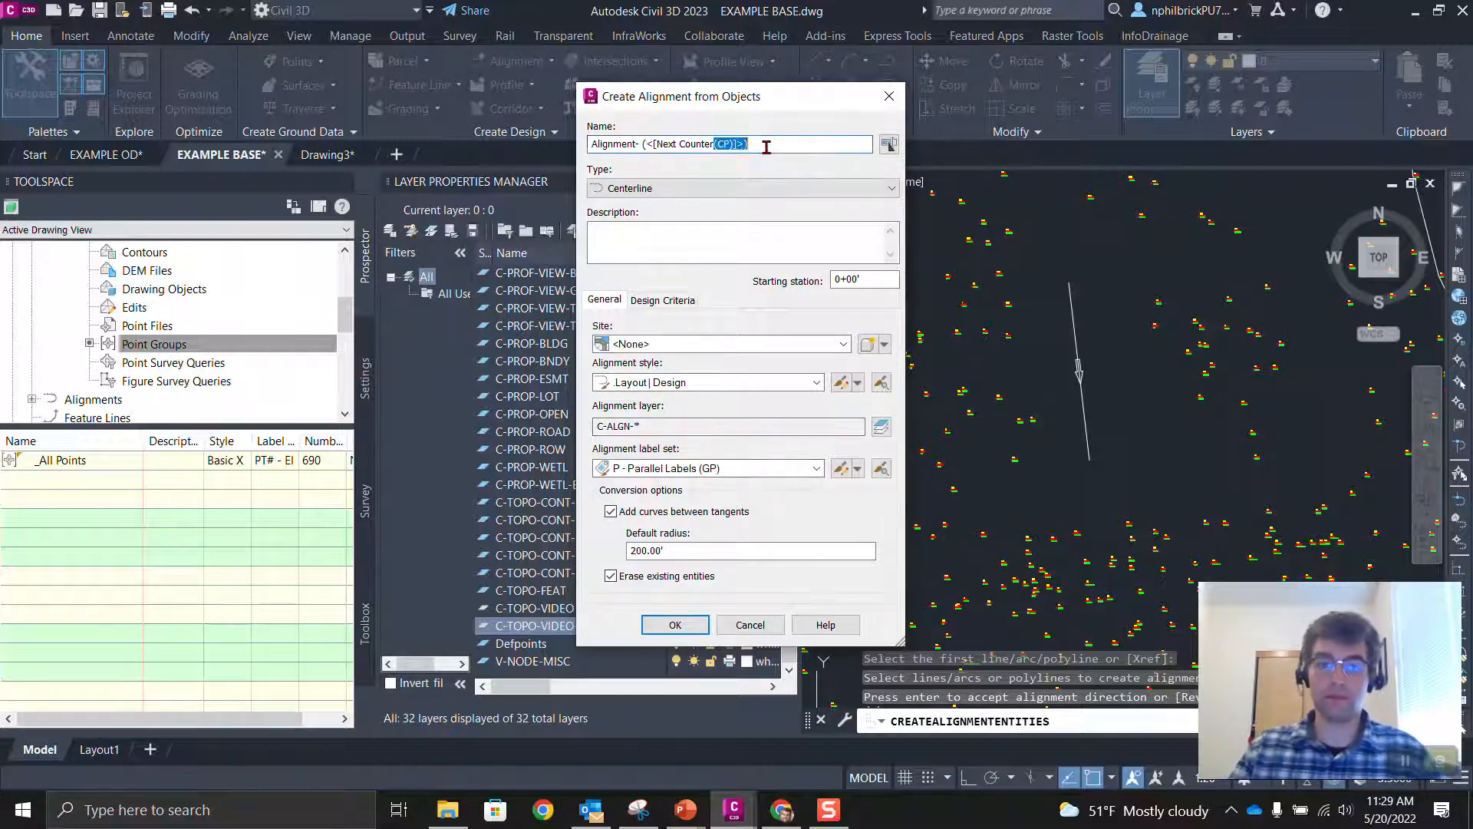
- Name the alignment FUN TIMES and create it on the auto-named layer C-ALGN-FUN TIMES
type("F")
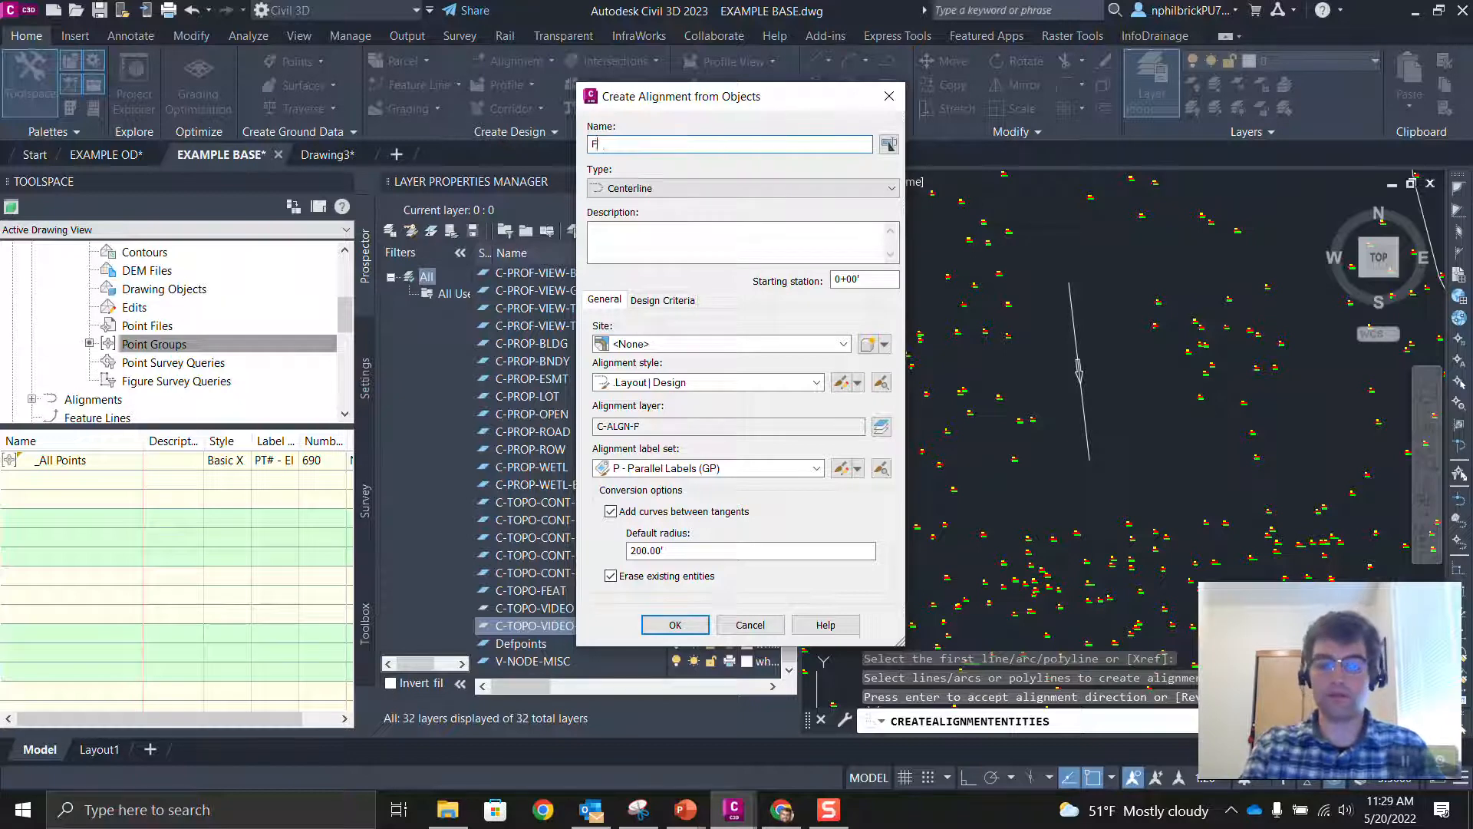
type("UN TIME")
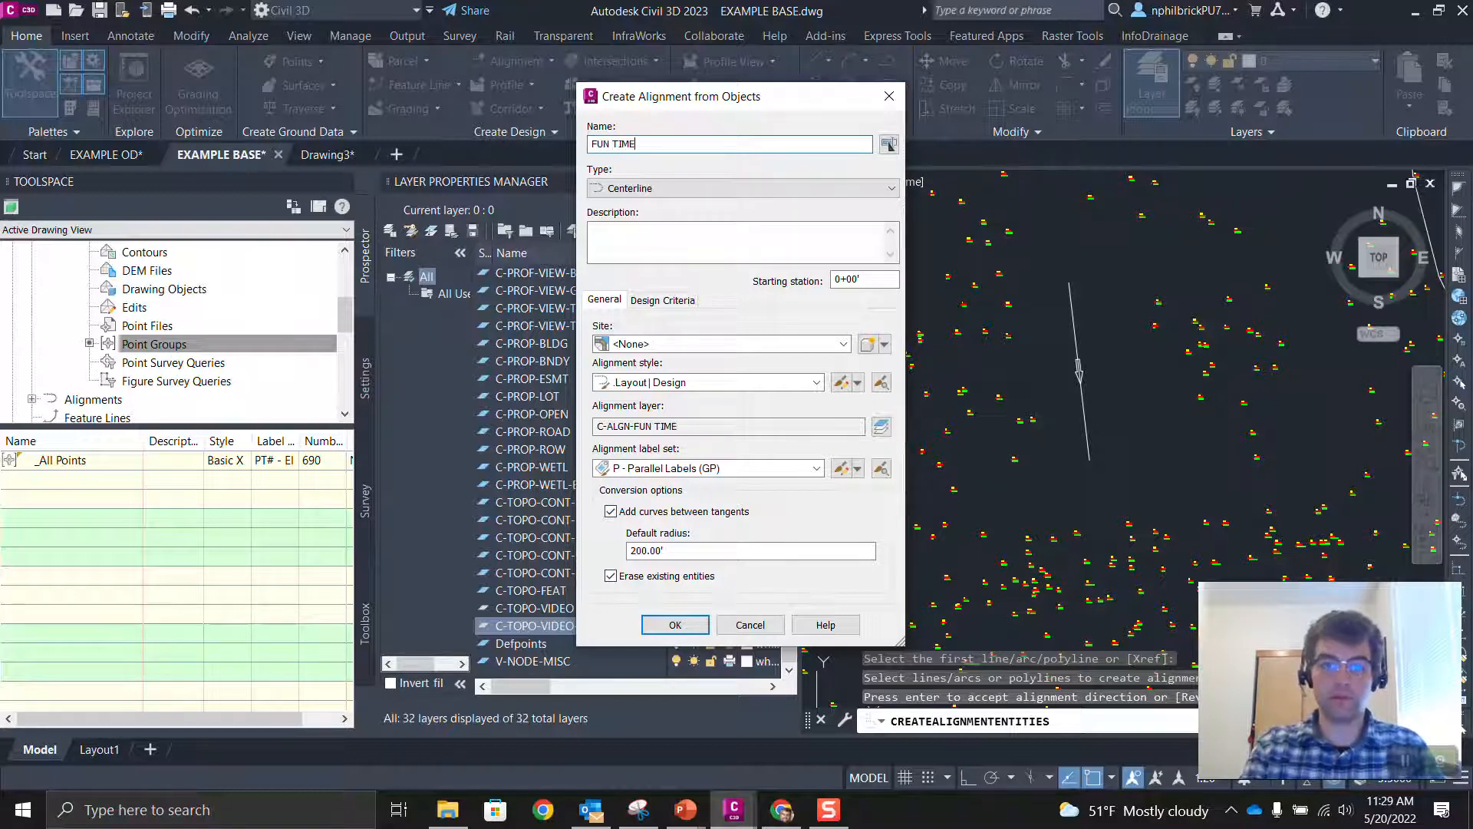
type("S")
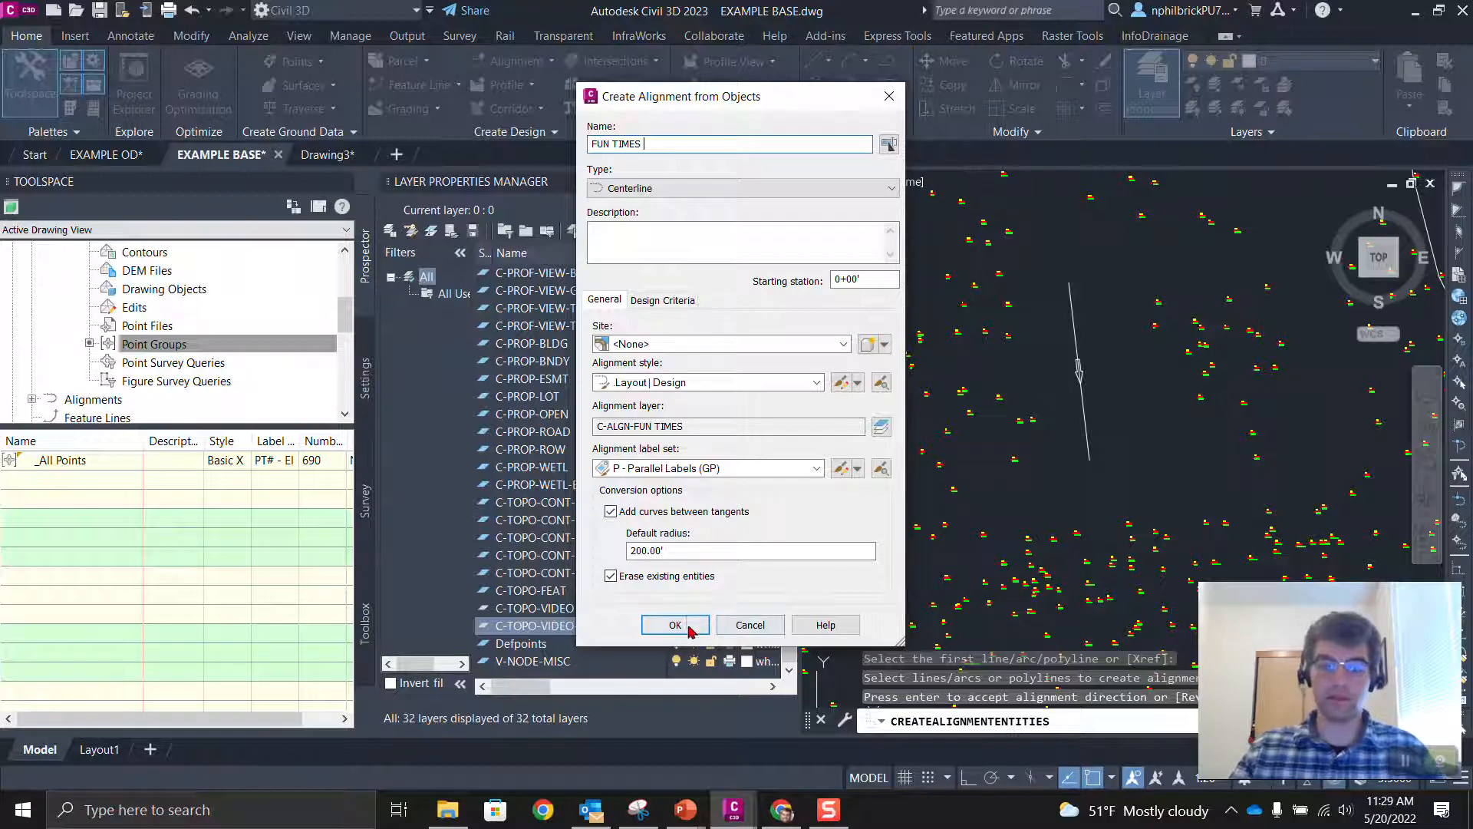
left_click(676, 624)
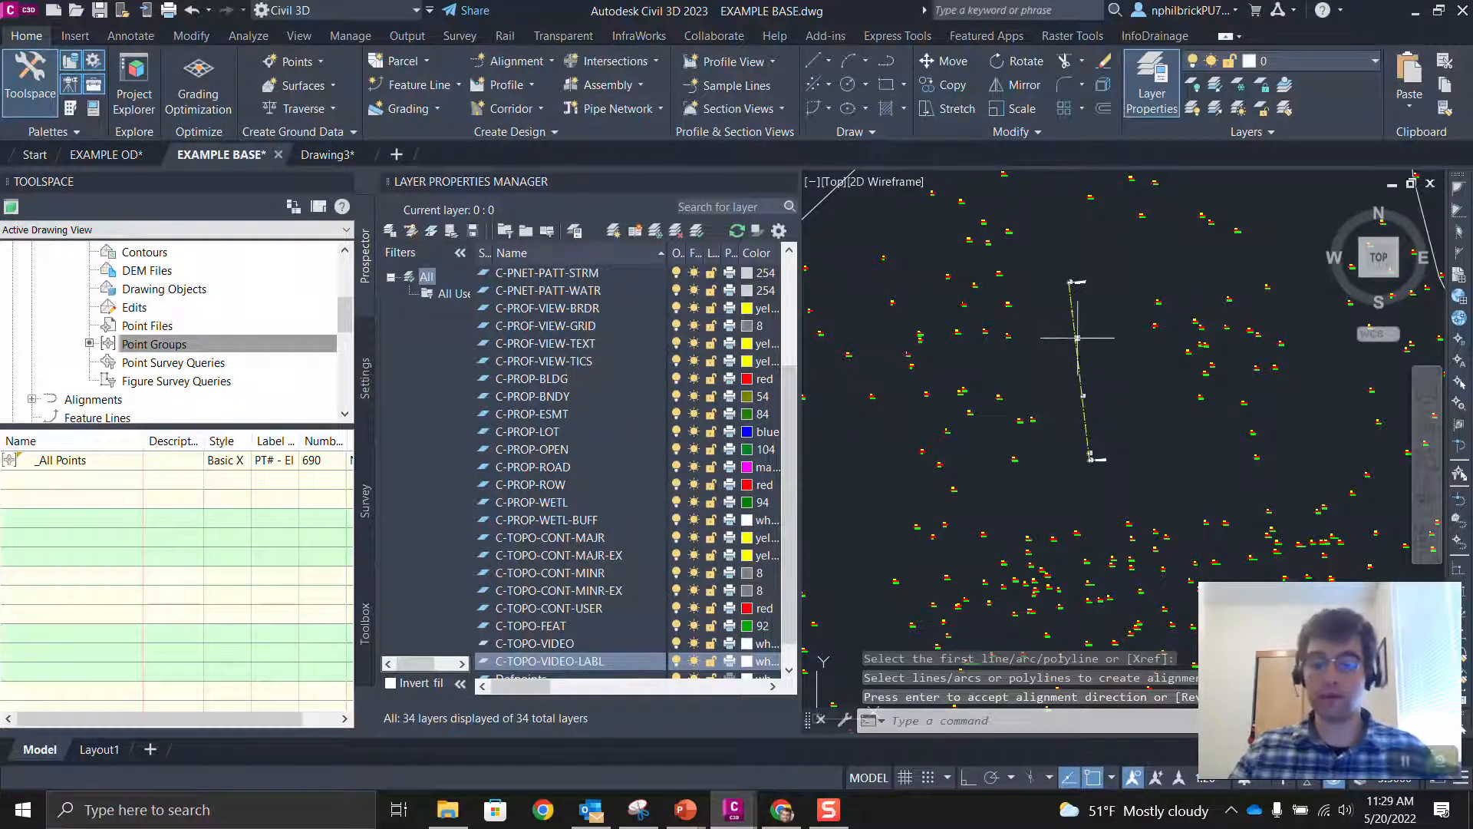
scroll("up", 3)
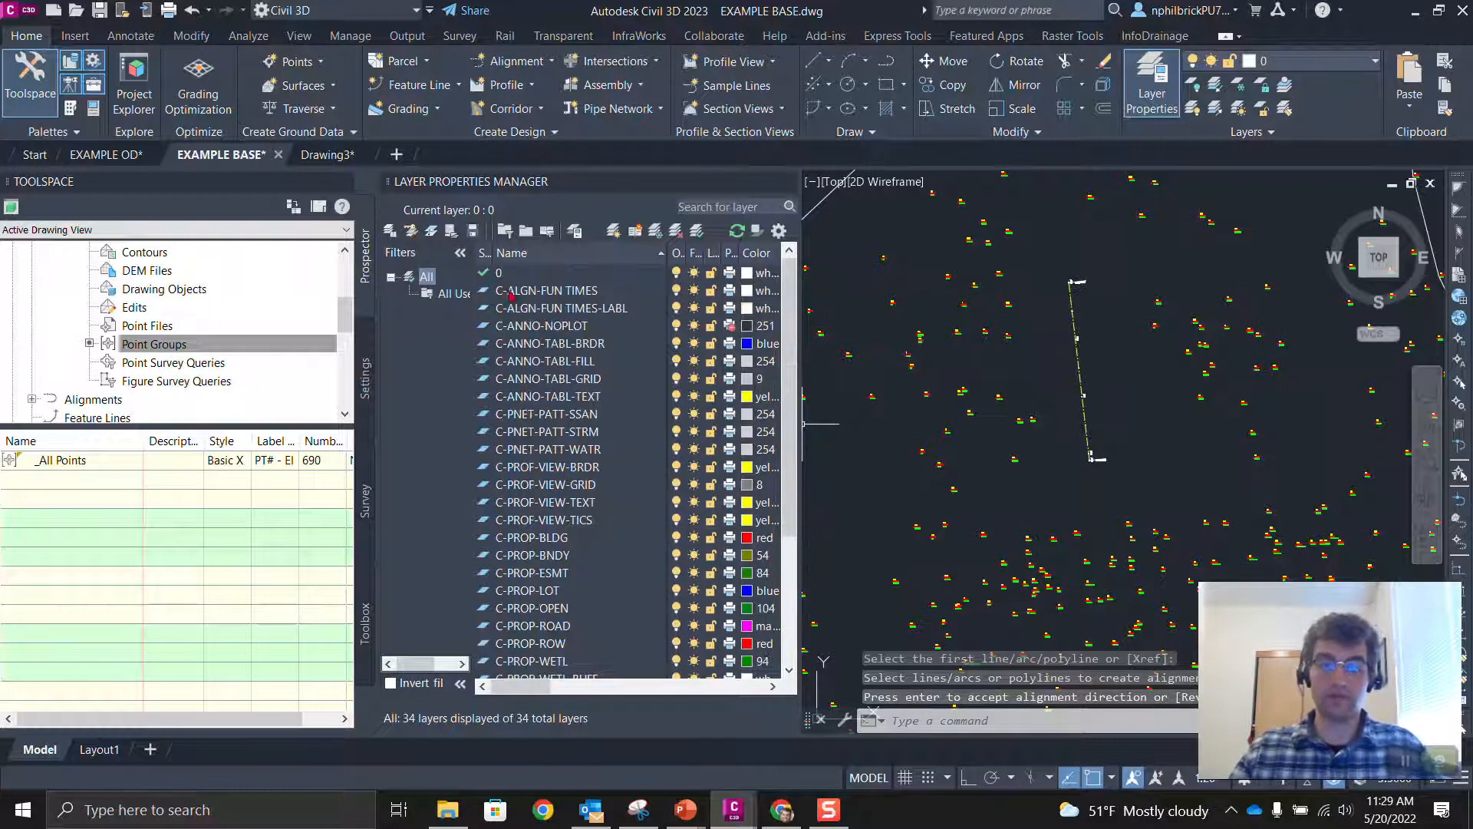
left_click(547, 290)
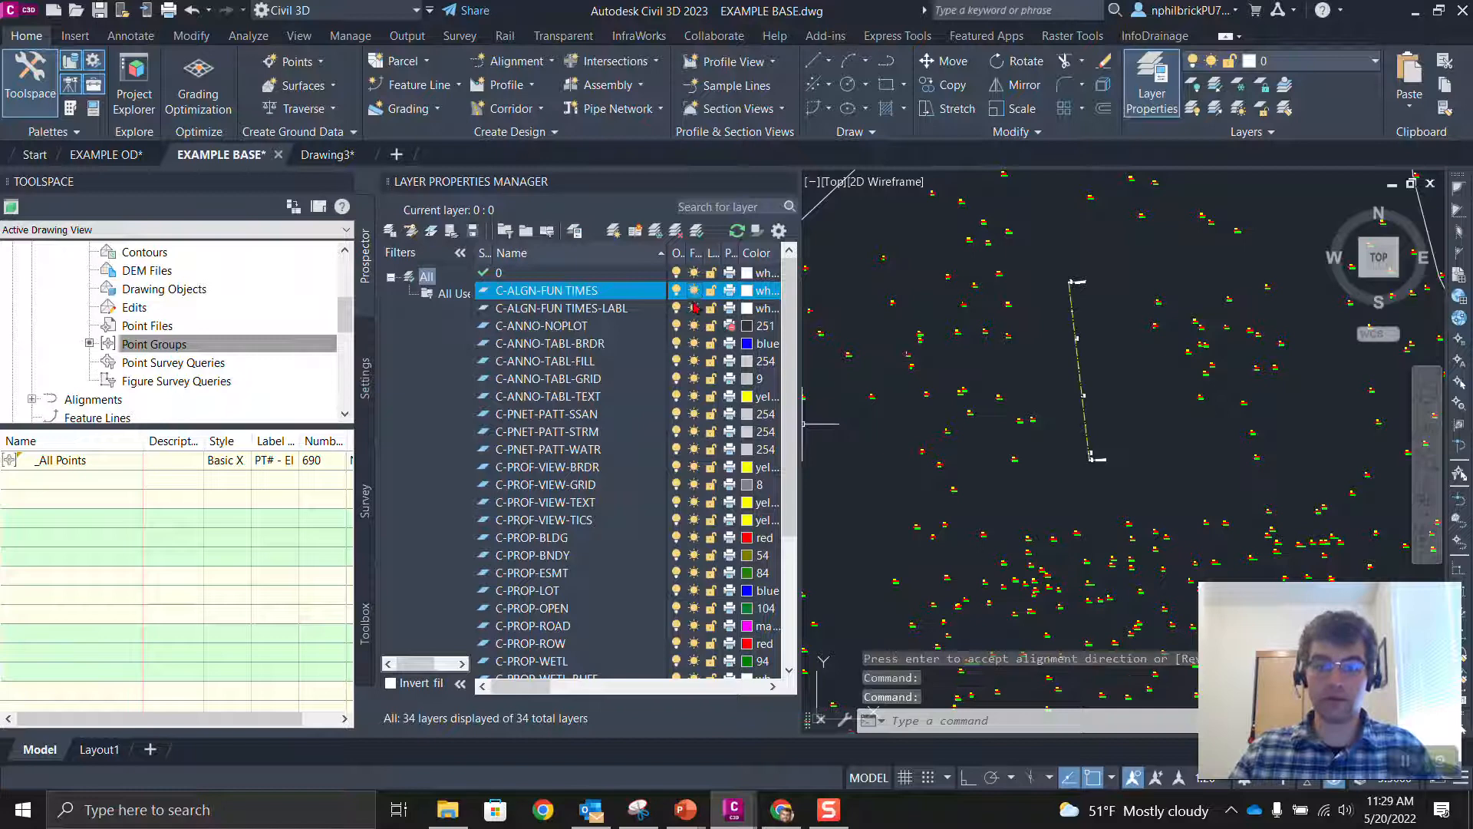
left_click(546, 308)
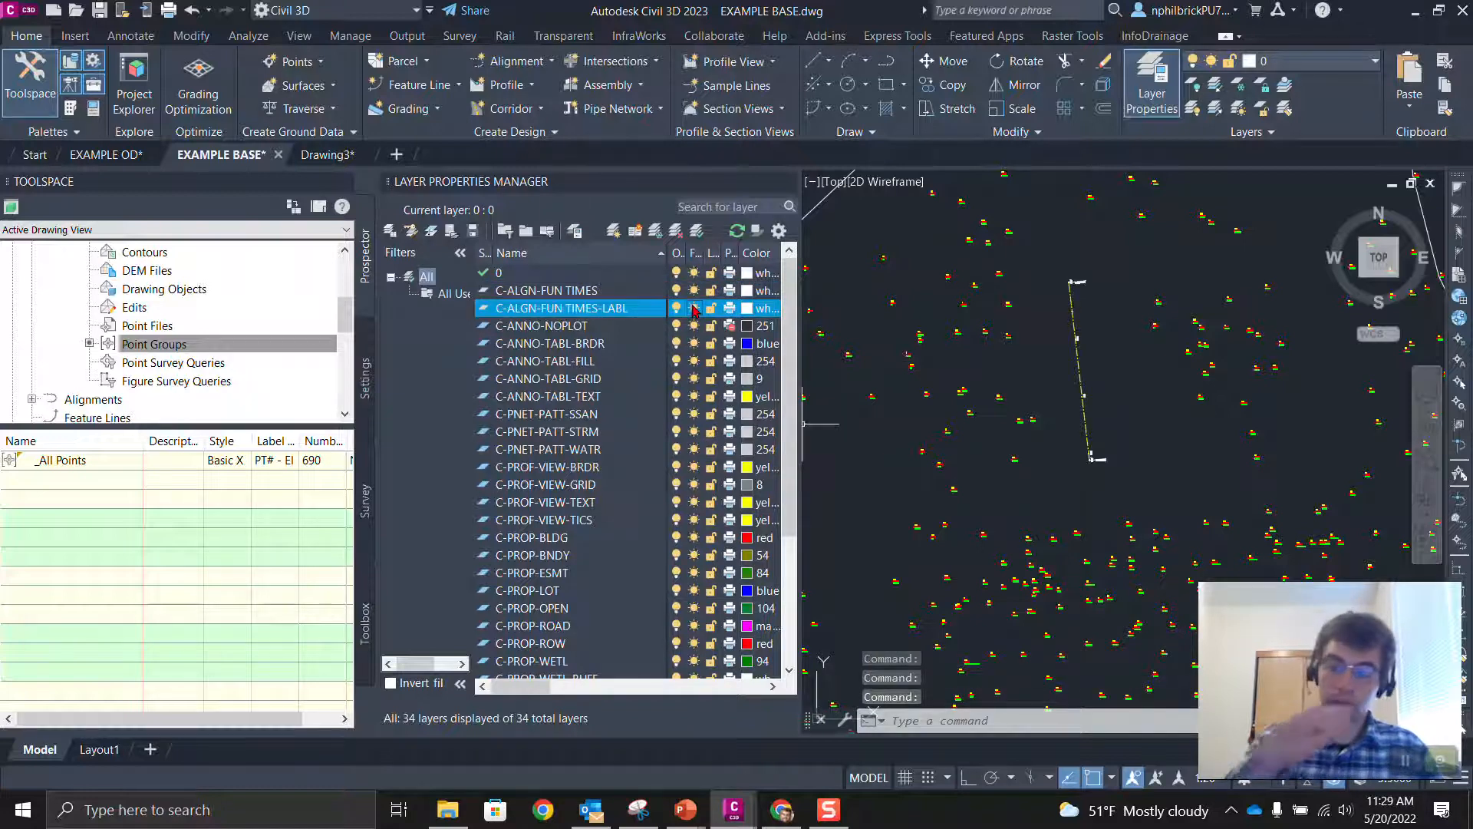